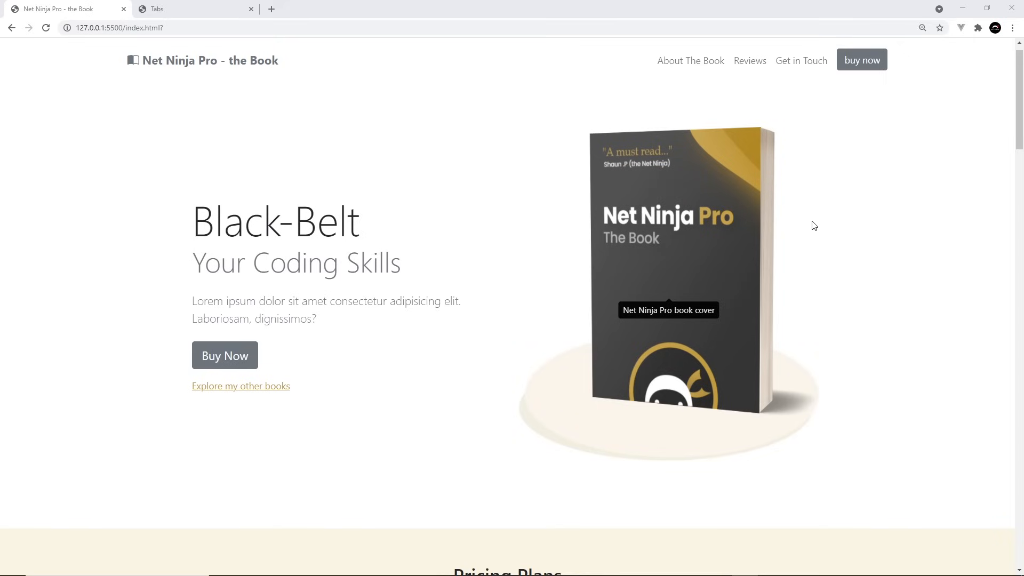
pyautogui.moveTo(420, 321)
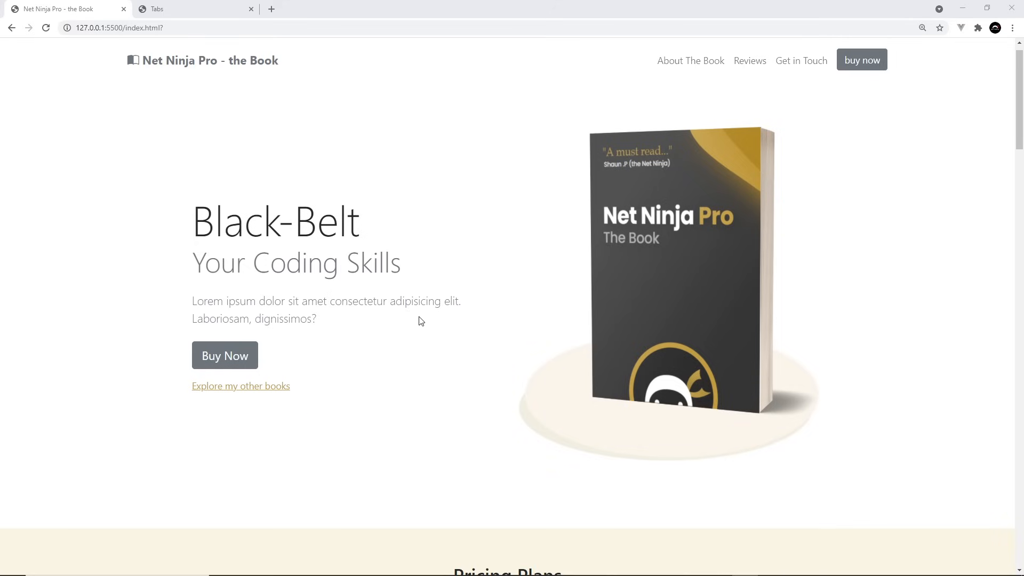
pyautogui.moveTo(225, 355)
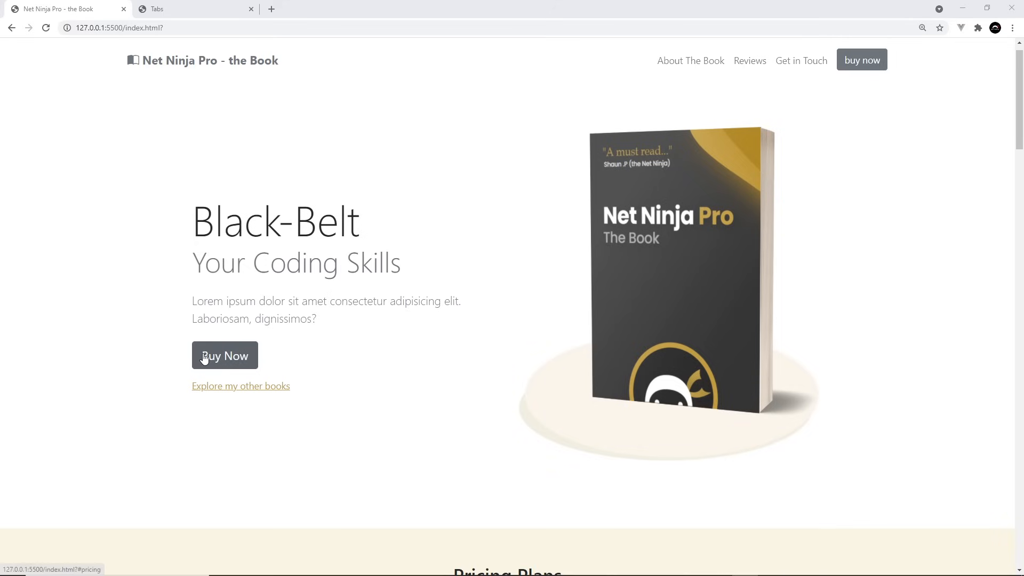
pyautogui.moveTo(443, 420)
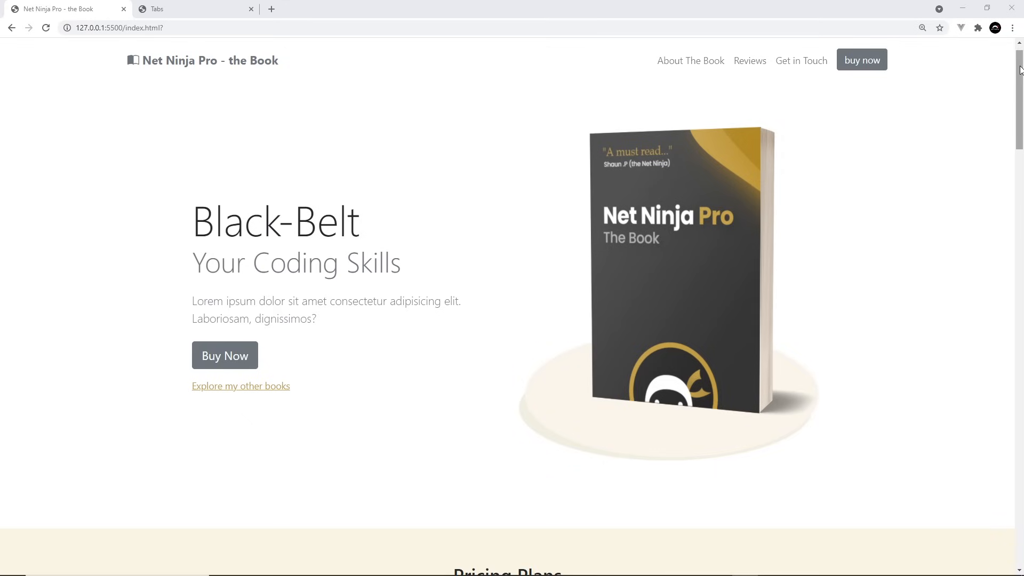
# Scroll down the book page and reveal the My Other Books offcanvas side panel.
pyautogui.scroll(-3)
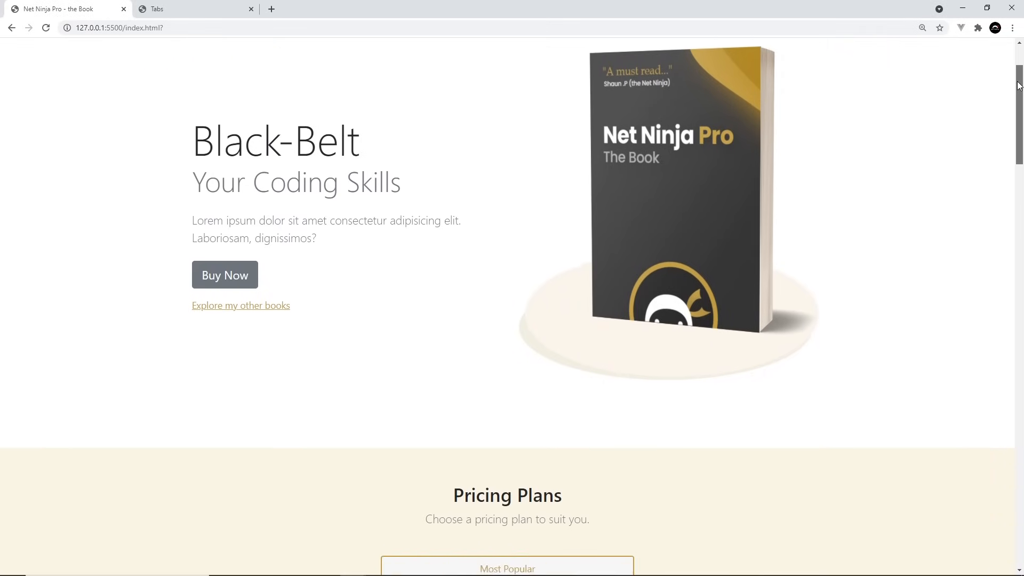
pyautogui.scroll(-3)
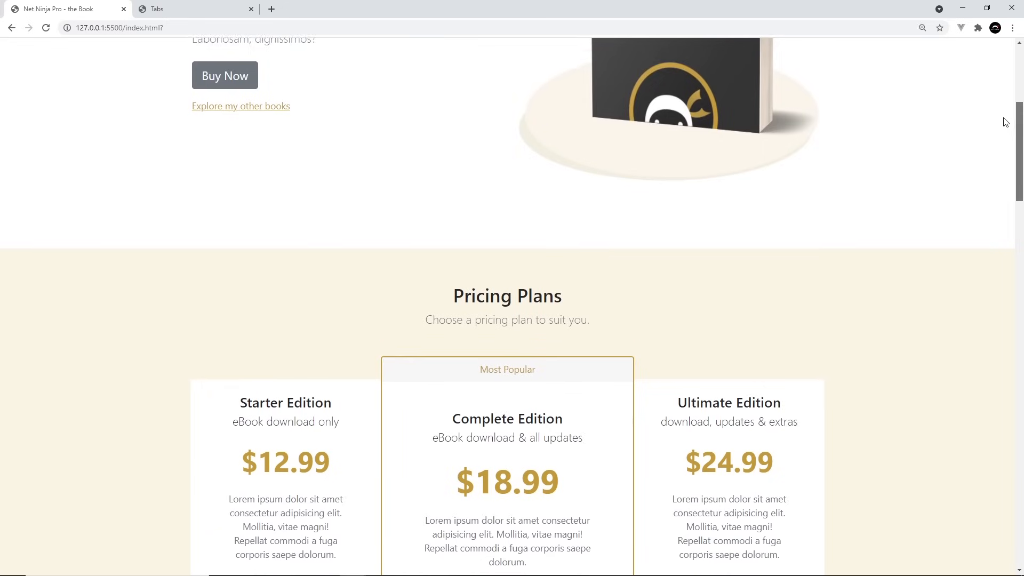
pyautogui.scroll(-3)
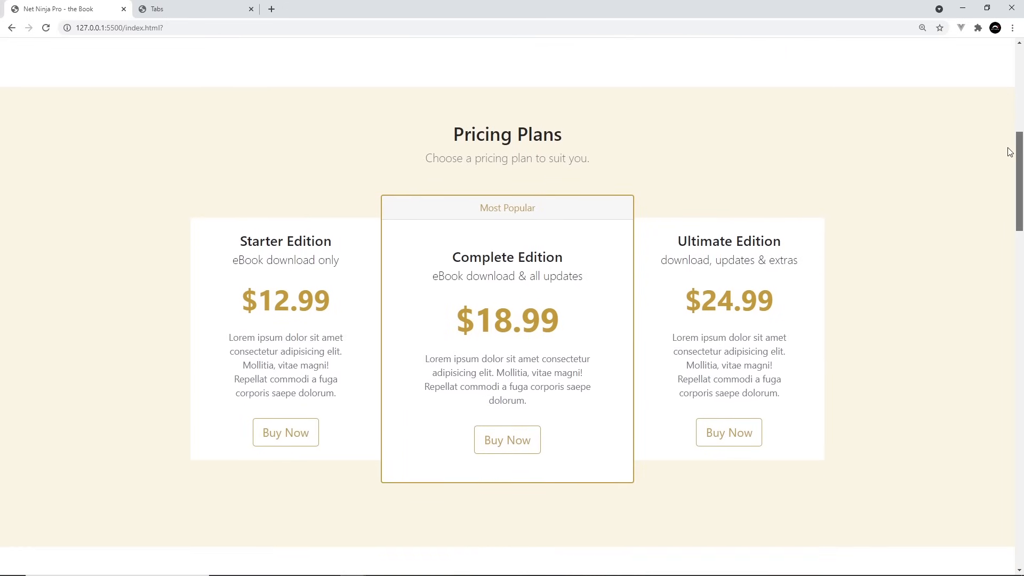
pyautogui.scroll(-3)
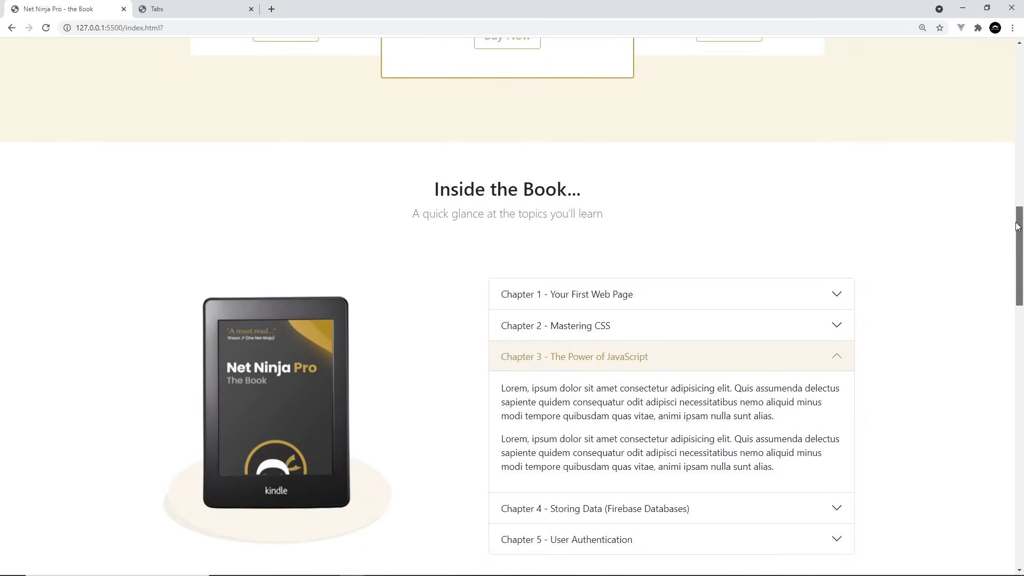
pyautogui.scroll(-3)
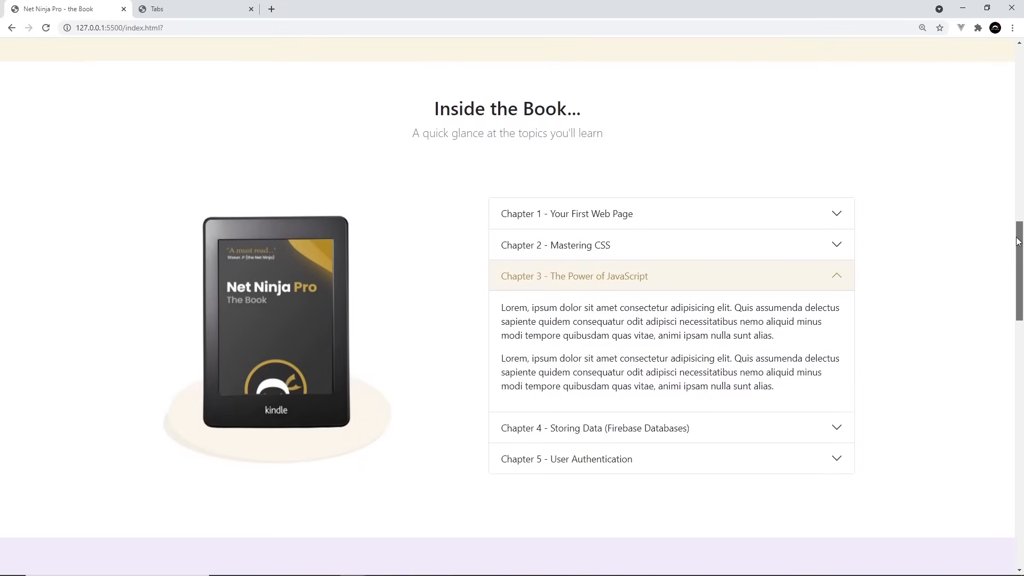
pyautogui.scroll(-3)
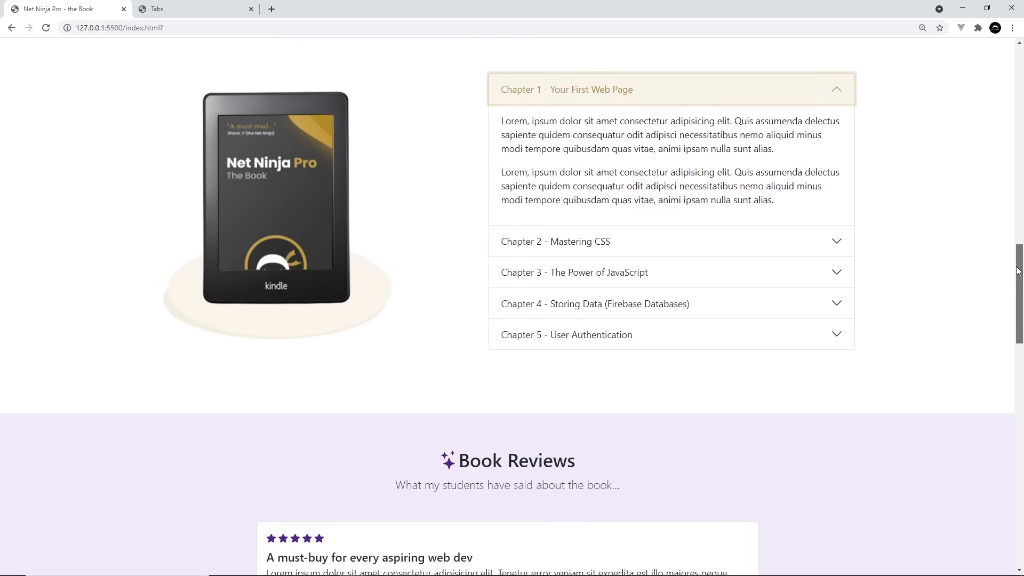
pyautogui.scroll(-3)
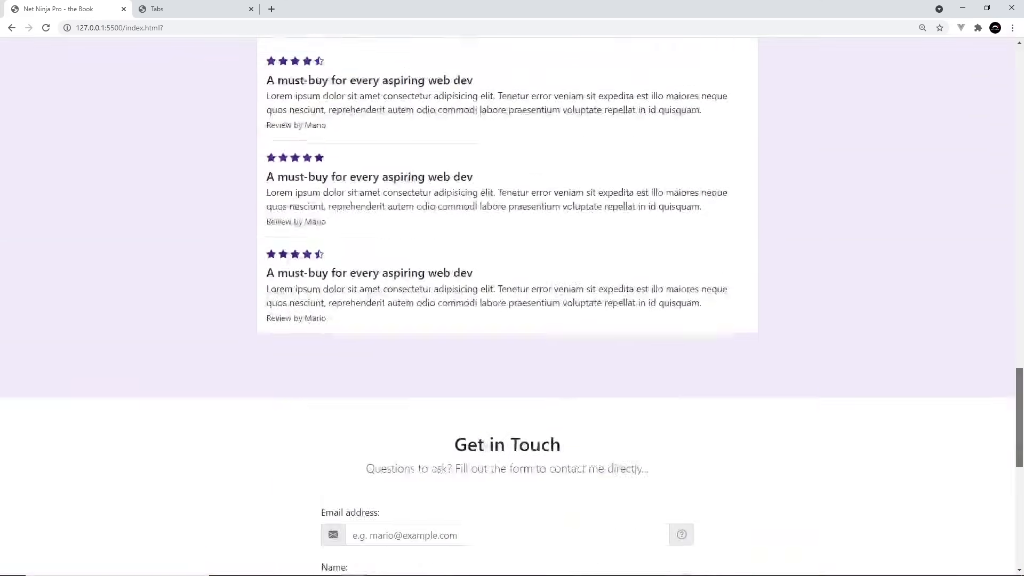
pyautogui.scroll(-3)
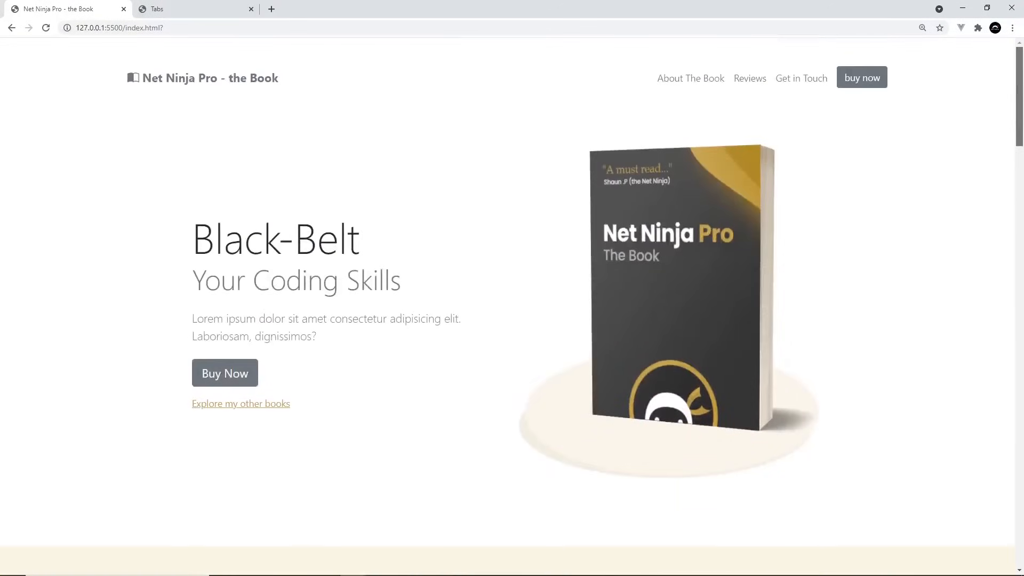
pyautogui.click(240, 403)
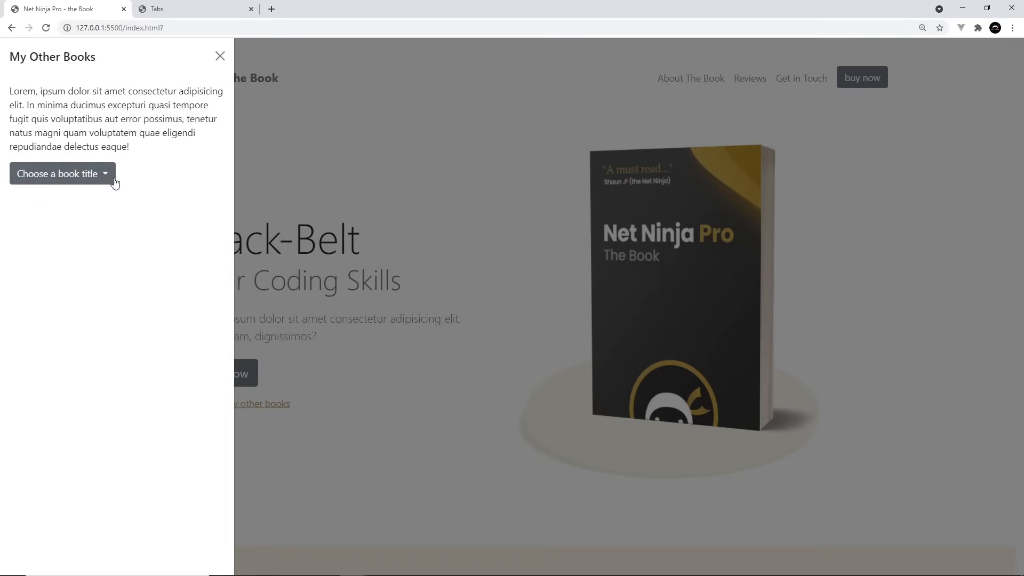
pyautogui.moveTo(255, 297)
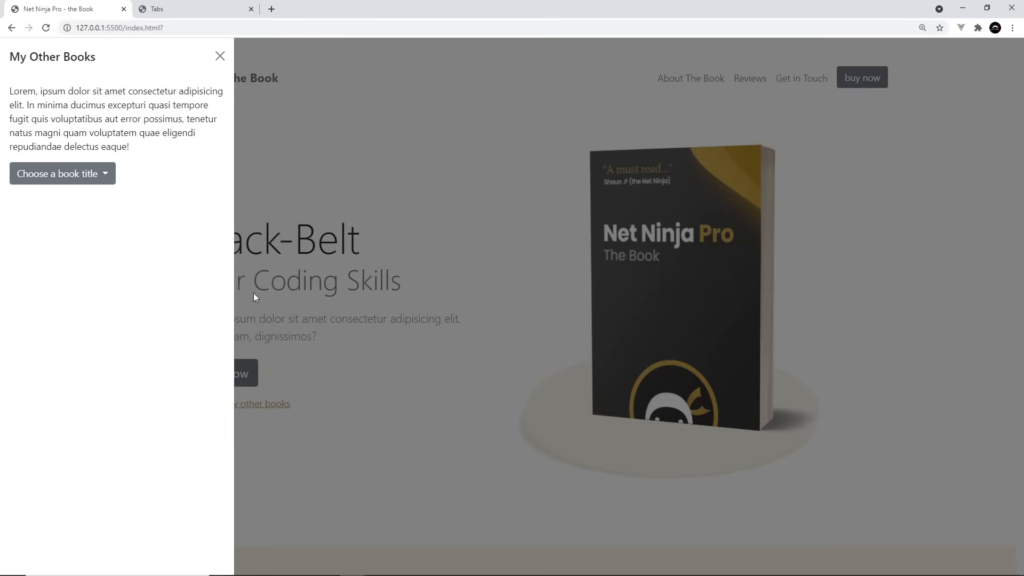
# Switch to the Tabs demo page and view its Contact and Profile sections.
pyautogui.click(194, 8)
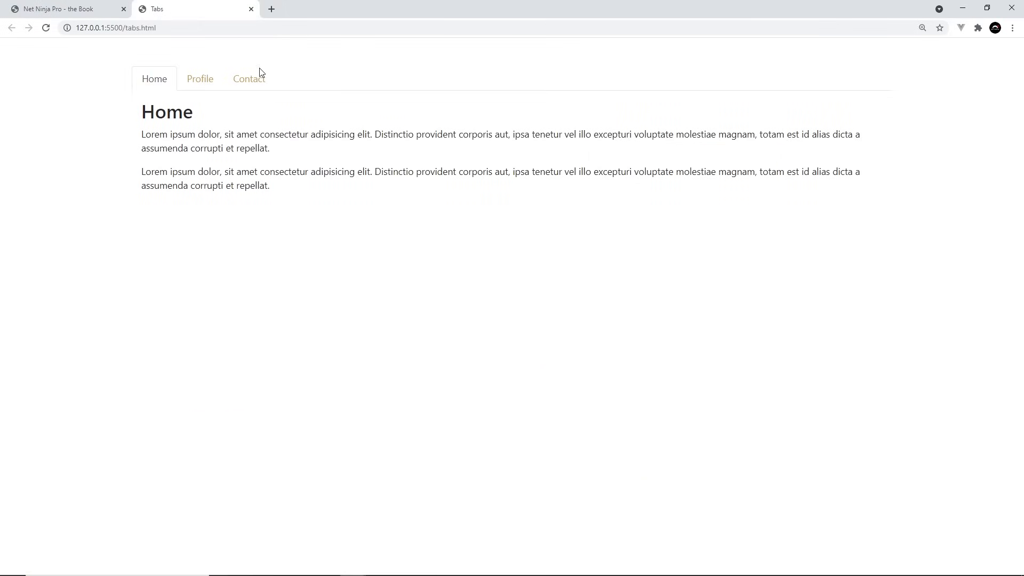
pyautogui.click(249, 77)
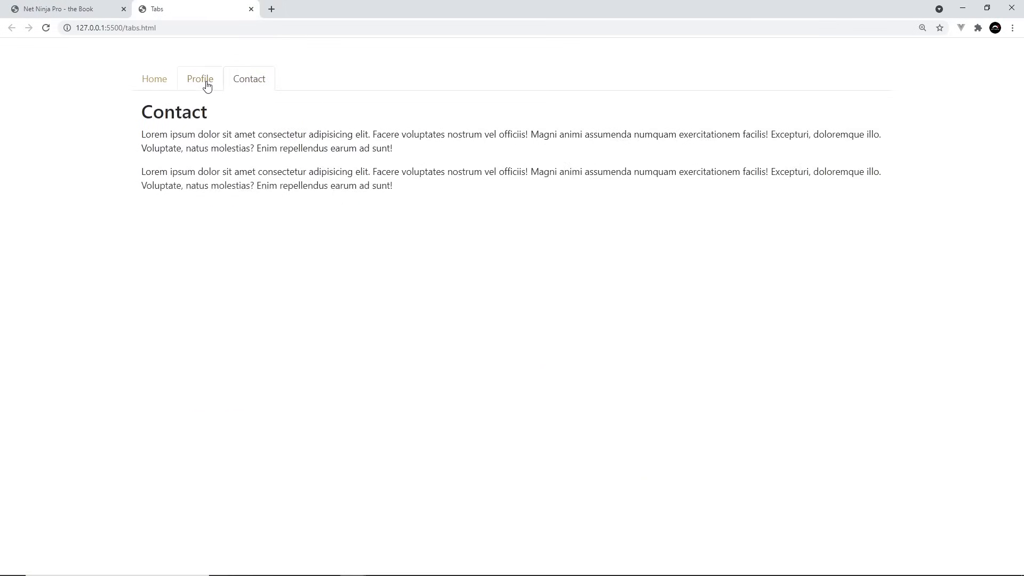
pyautogui.click(199, 78)
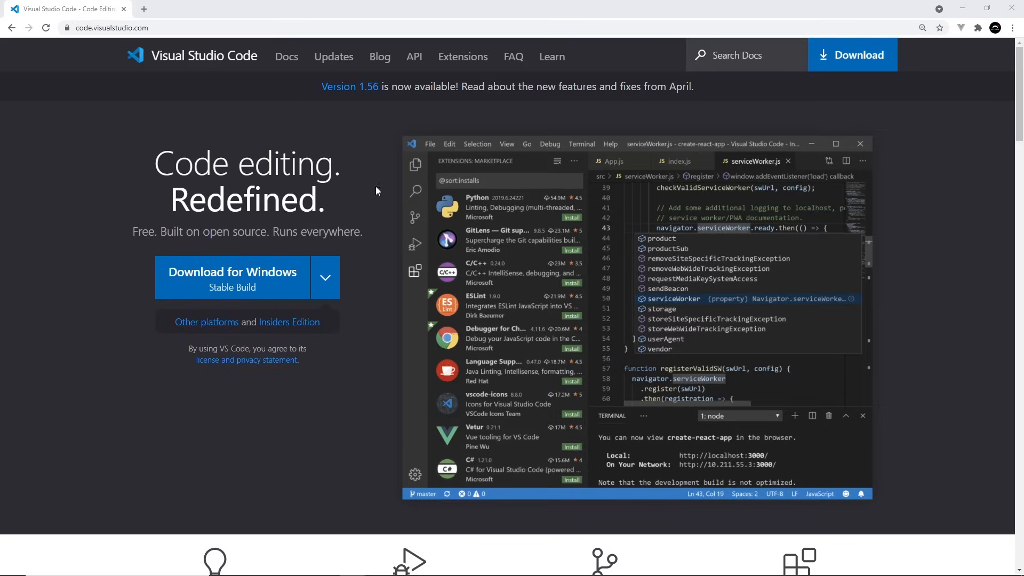
pyautogui.moveTo(326, 217)
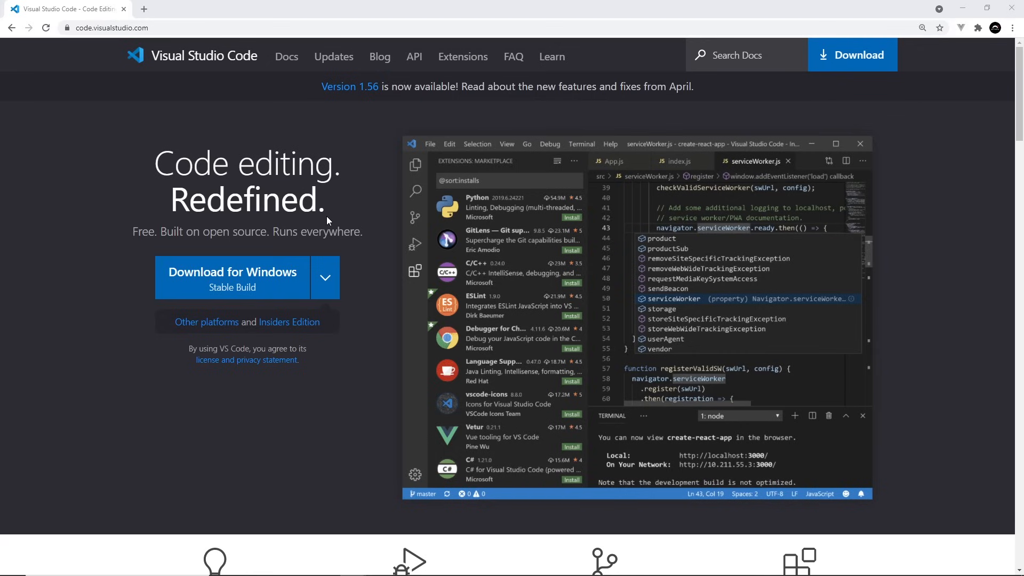
pyautogui.moveTo(329, 215)
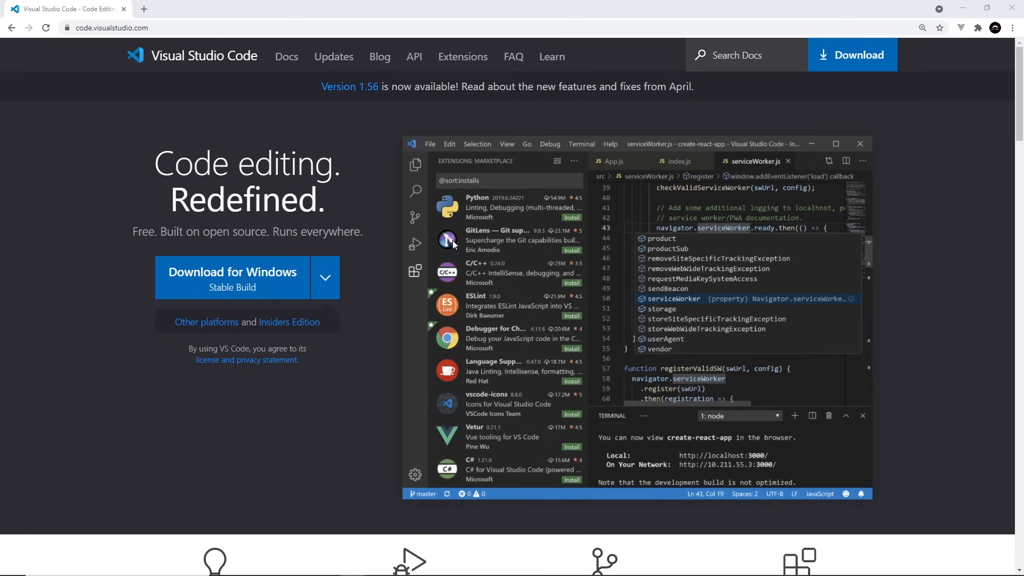
pyautogui.moveTo(432, 235)
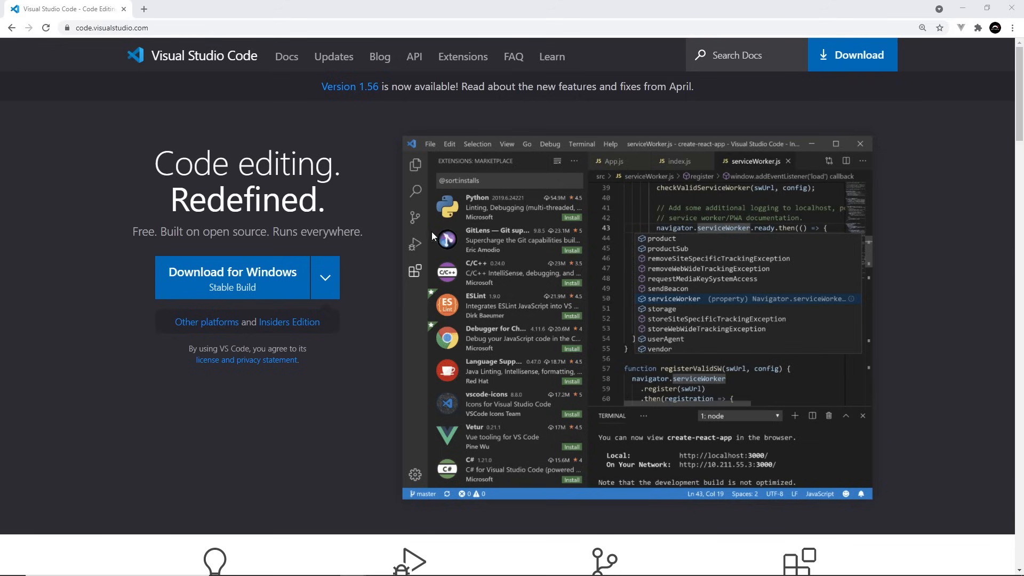
pyautogui.moveTo(376, 235)
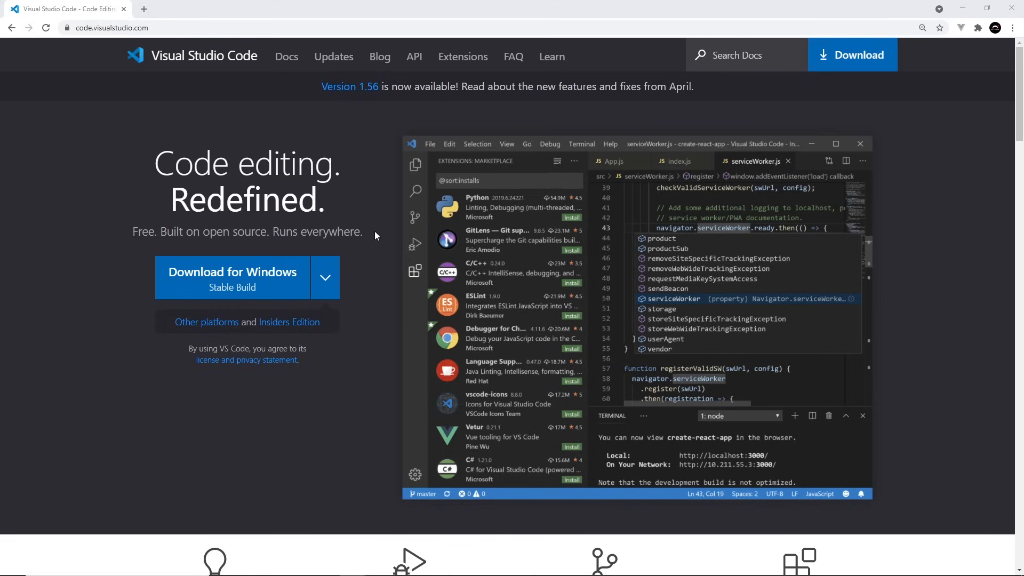
pyautogui.moveTo(386, 231)
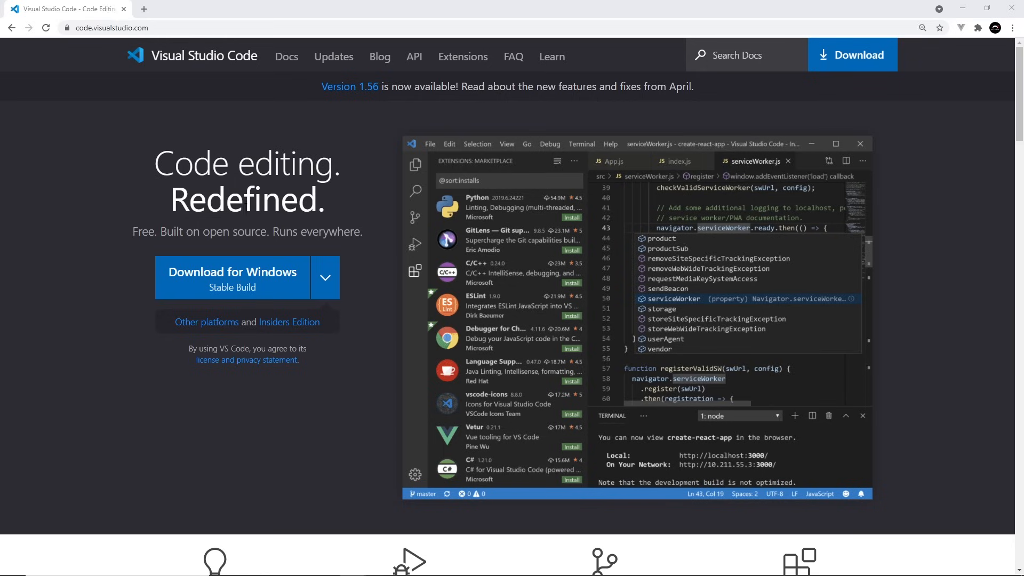
# Bring up the Visual Studio Code website with its Download for Windows button.
pyautogui.click(111, 28)
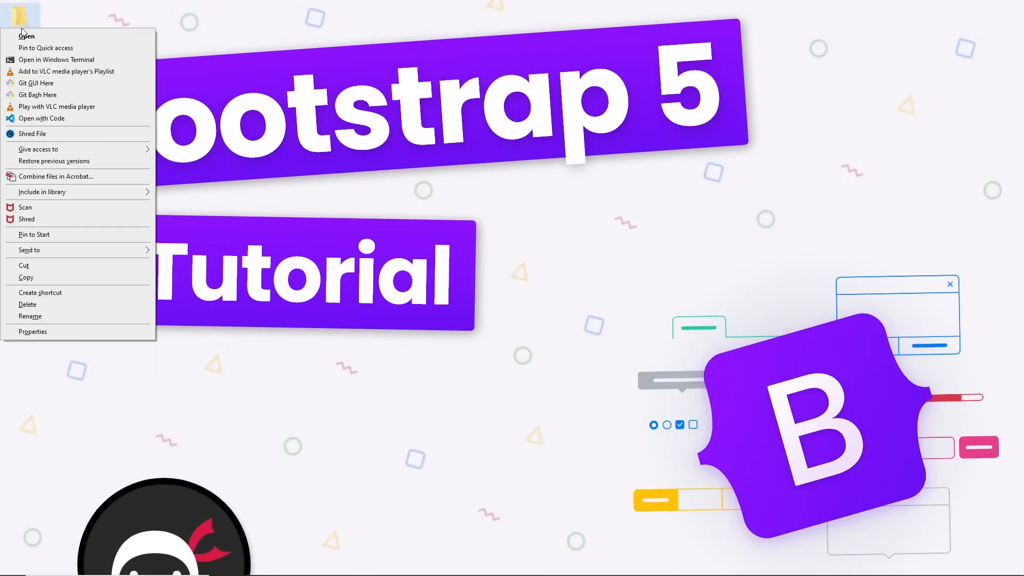
pyautogui.moveTo(41, 119)
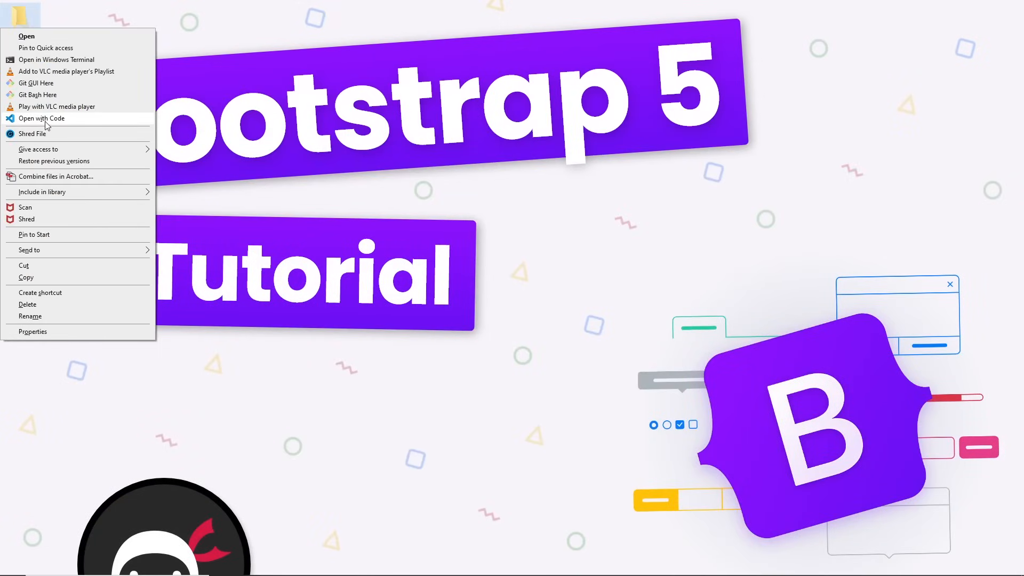
# Load the bs-5-tutorial folder, dismiss the welcome page and create index.html with the HTML5 boilerplate.
pyautogui.click(42, 119)
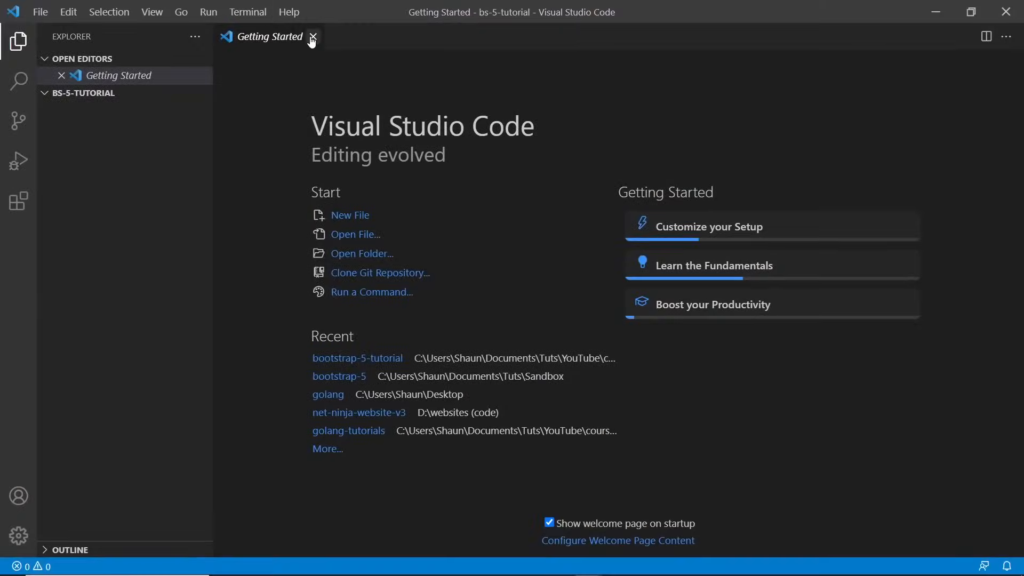
pyautogui.click(312, 36)
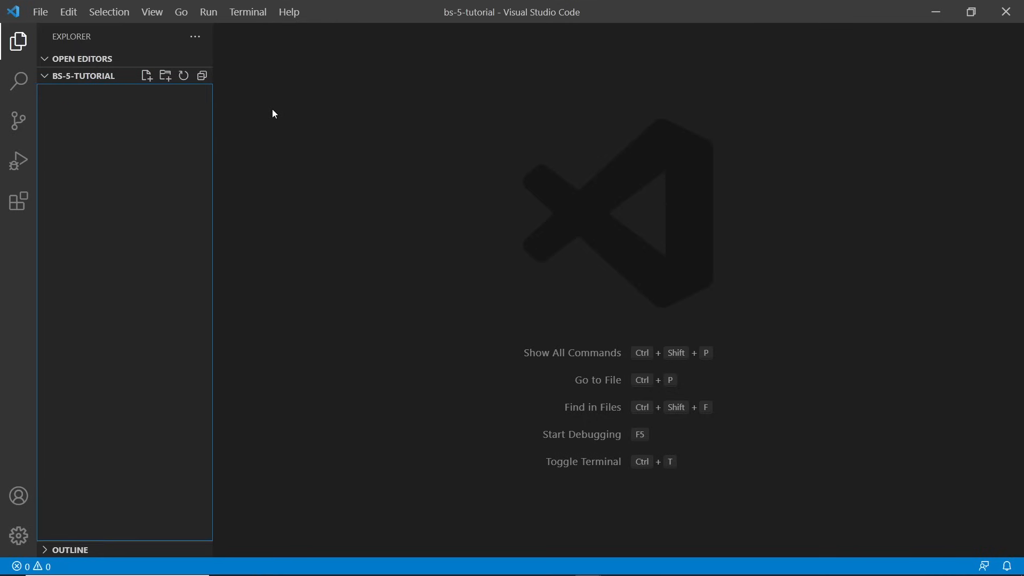
pyautogui.click(146, 74)
pyautogui.write('index.html')
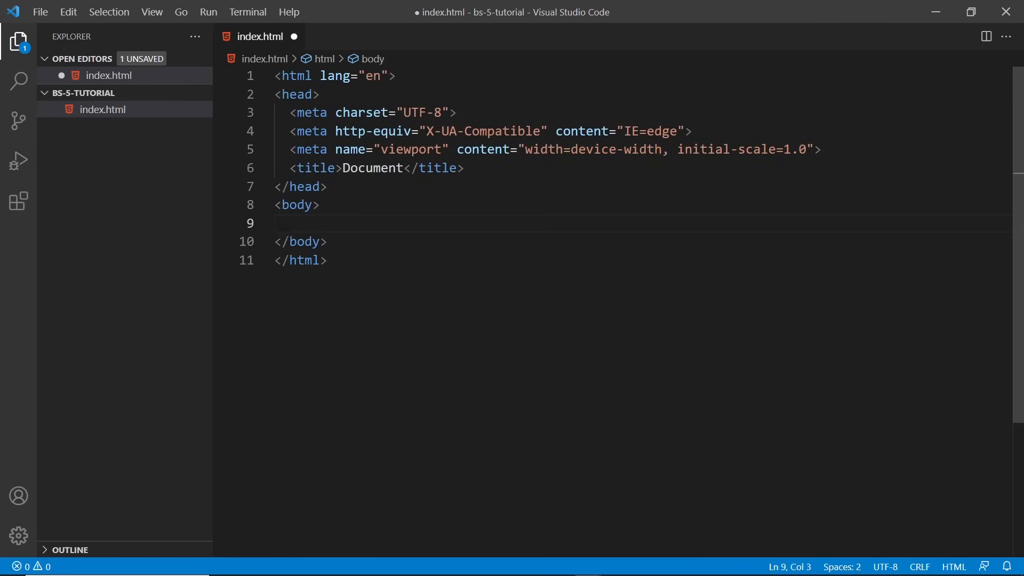
# Title the page 'Net Ninja Pro - the Book', add a 'Net Ninja Pro' h1 heading and save.
pyautogui.write('Net Ninja Pro - the Book')
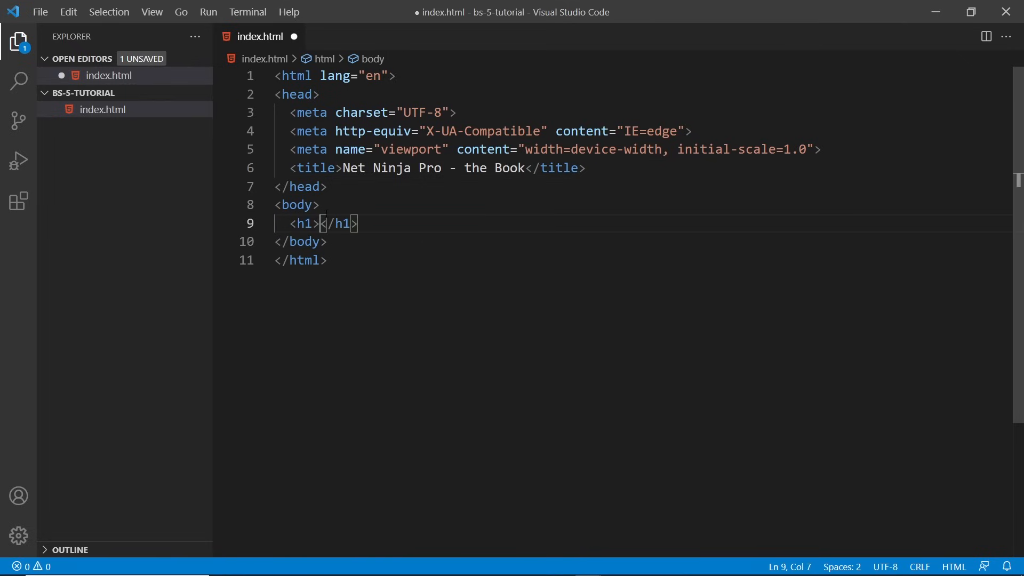
pyautogui.write('Net Ni')
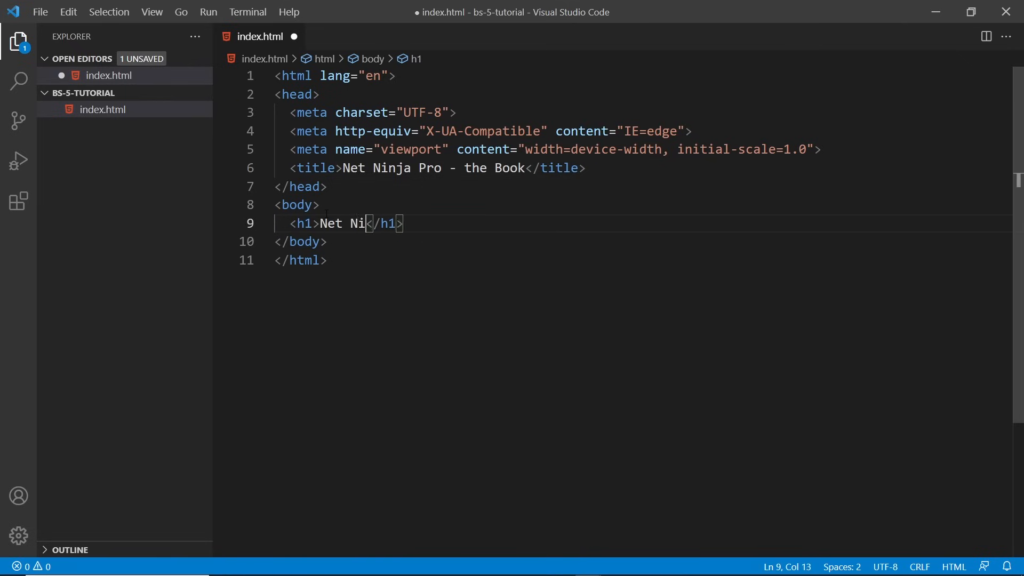
pyautogui.write('nja Pro')
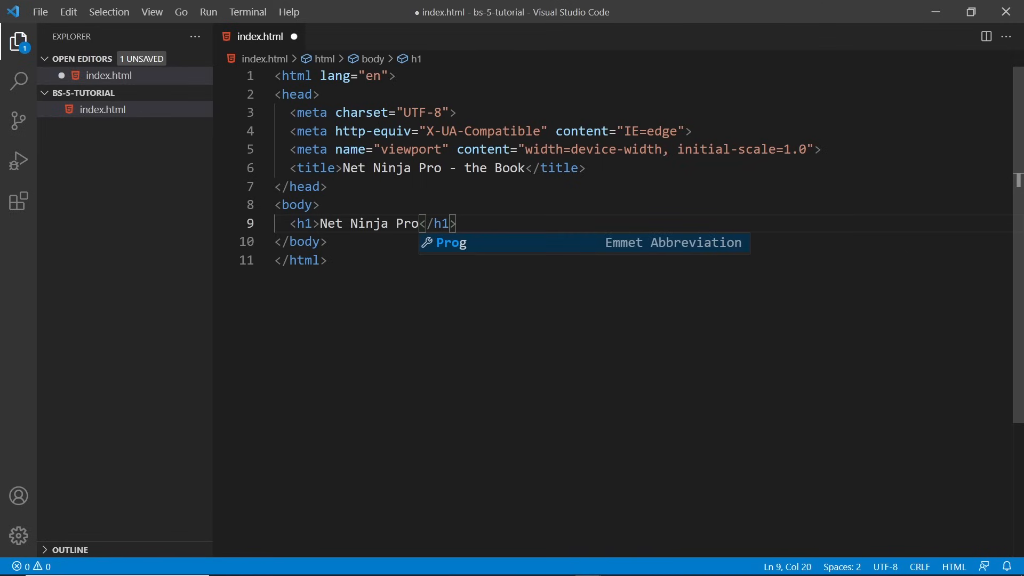
pyautogui.press('ctrl+s')
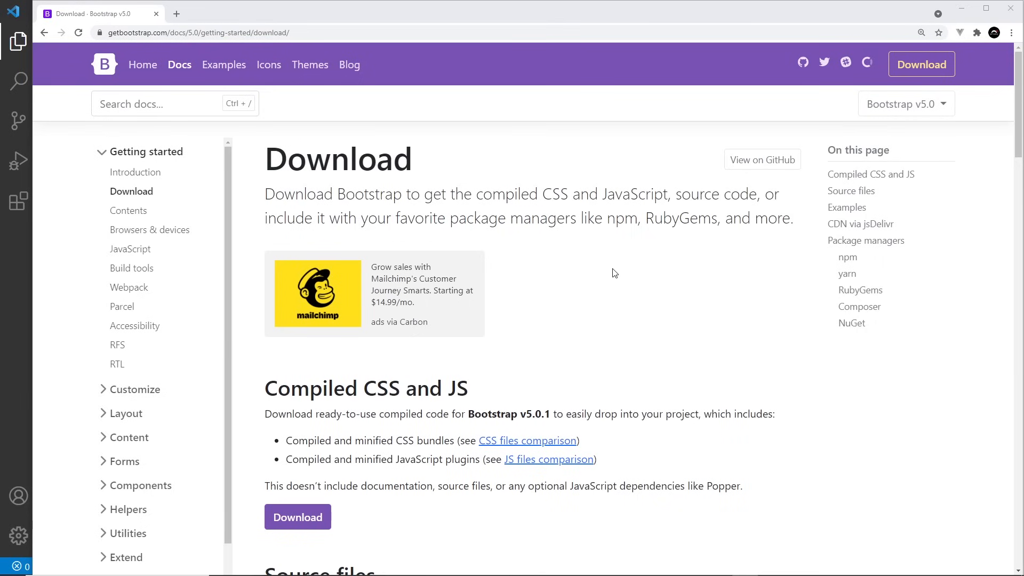
# Scroll to 'CDN via jsDelivr' on the Bootstrap Download page and copy the 5.0.1 stylesheet and bundle snippet.
pyautogui.scroll(-3)
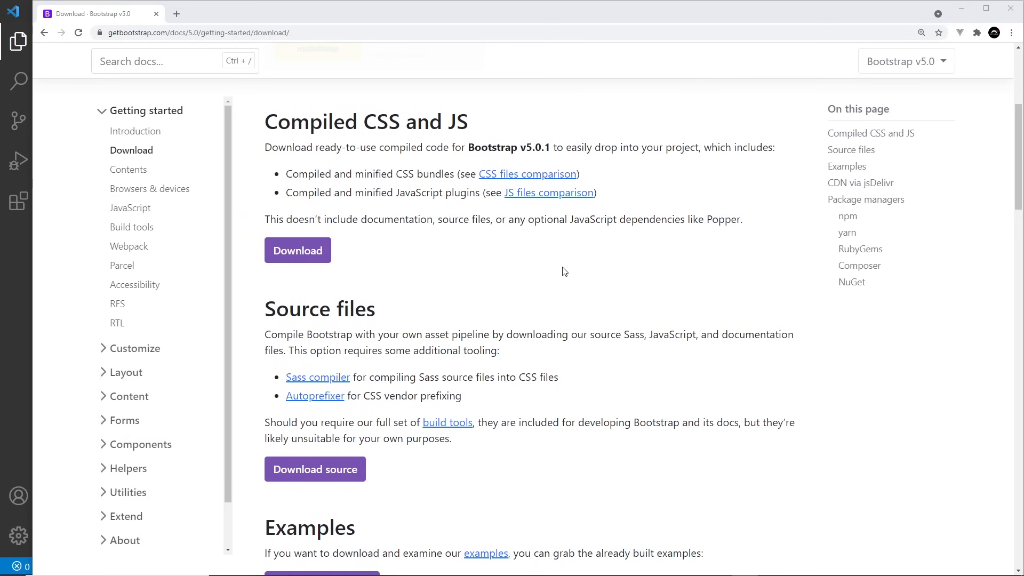
pyautogui.scroll(-3)
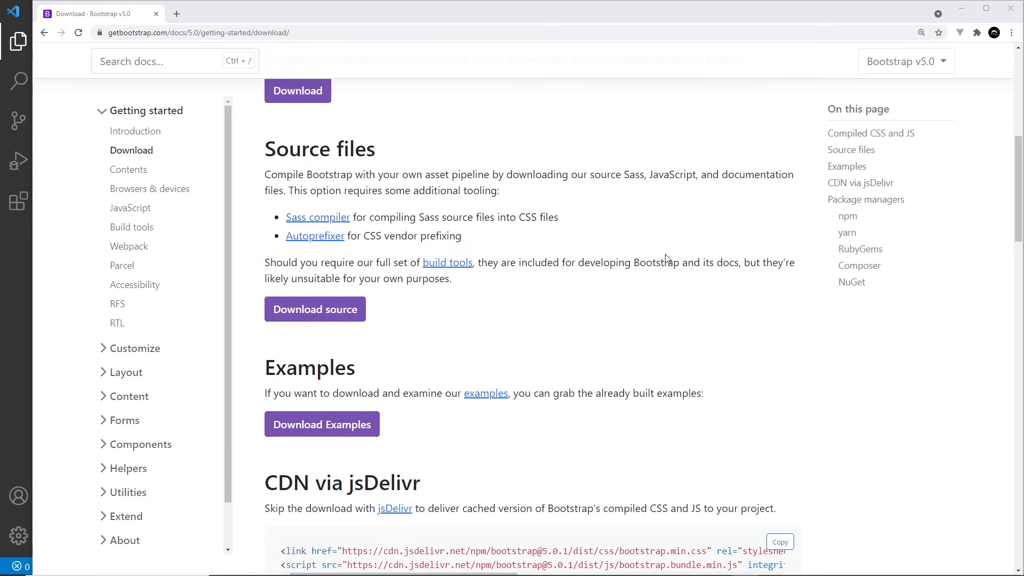
pyautogui.scroll(-3)
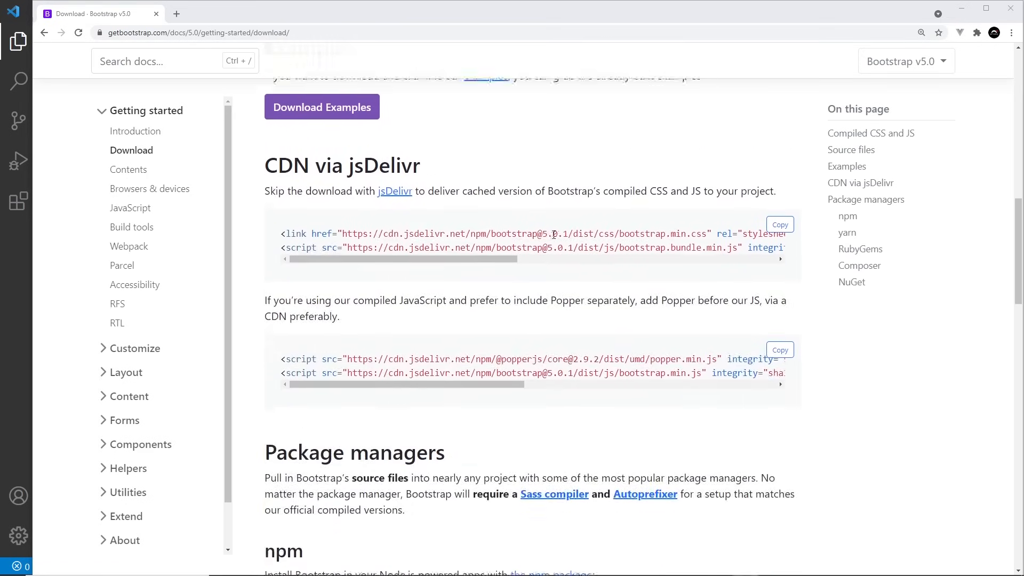
pyautogui.doubleClick(291, 162)
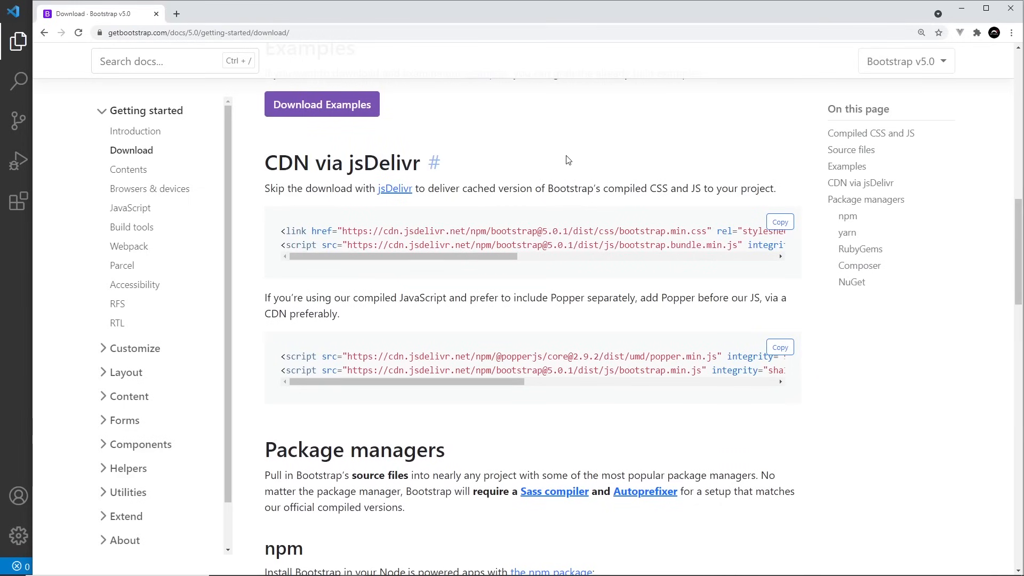
pyautogui.moveTo(553, 386)
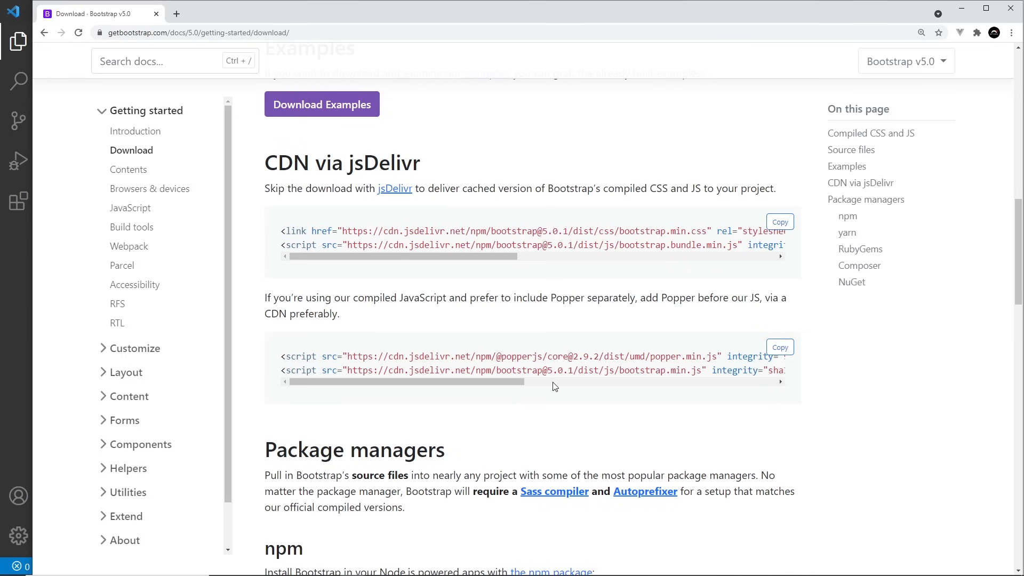
pyautogui.scroll(-3)
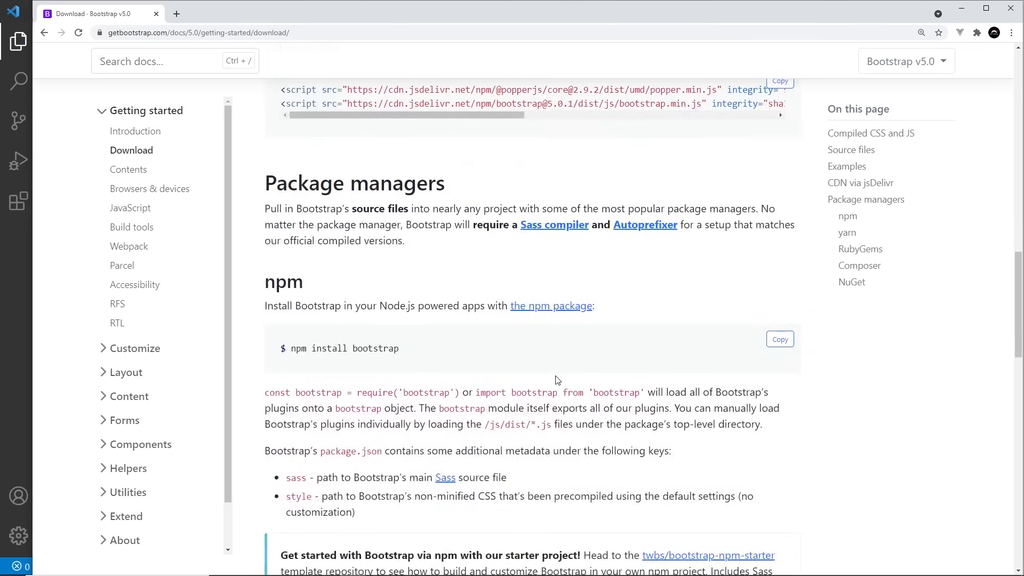
pyautogui.moveTo(474, 351)
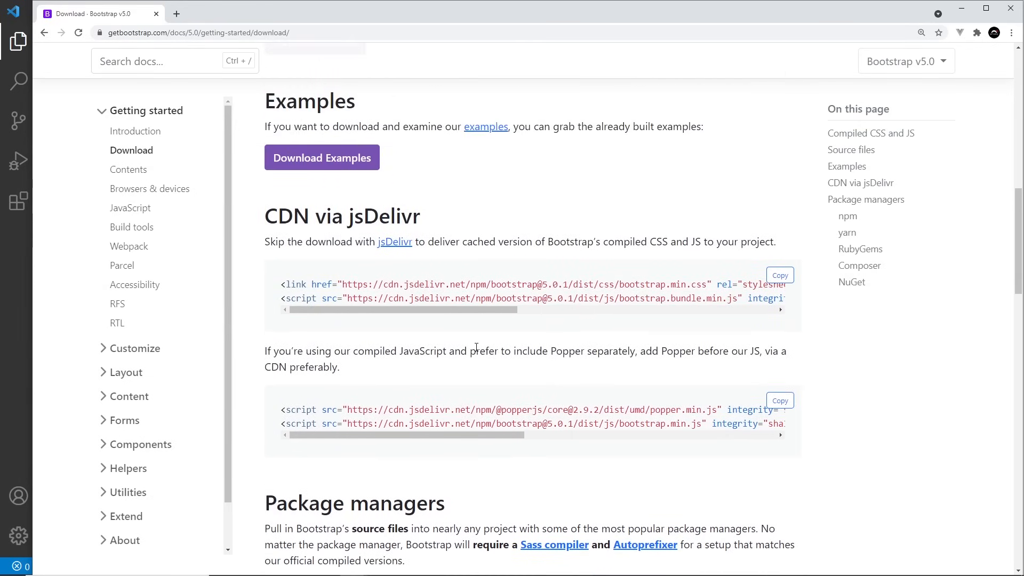
pyautogui.moveTo(673, 377)
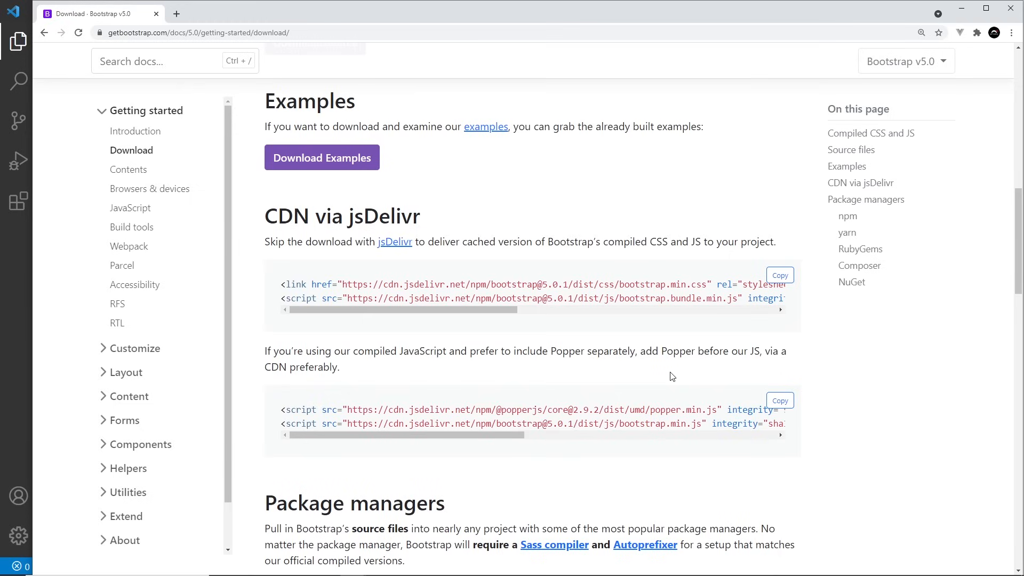
pyautogui.moveTo(786, 329)
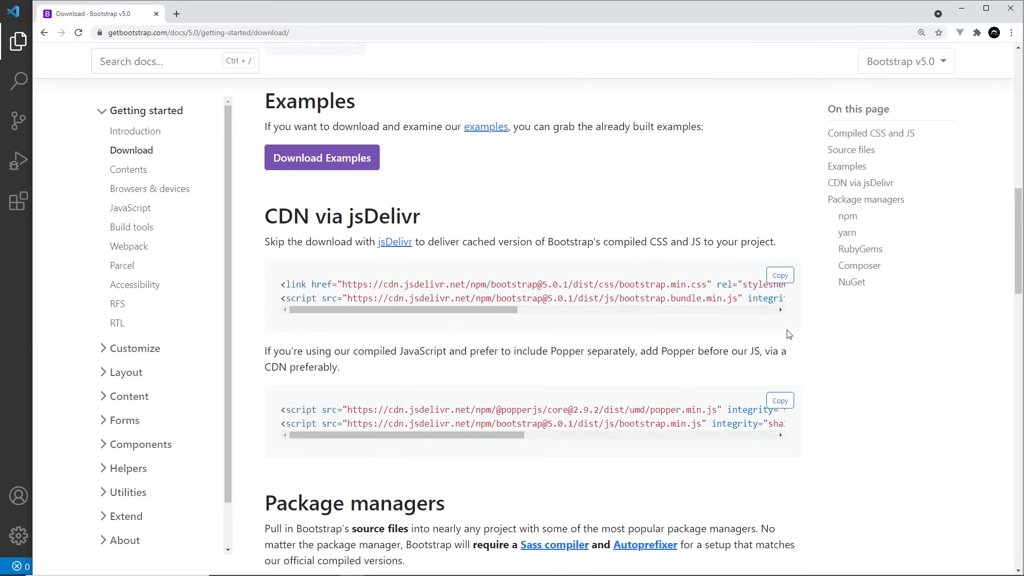
pyautogui.click(779, 276)
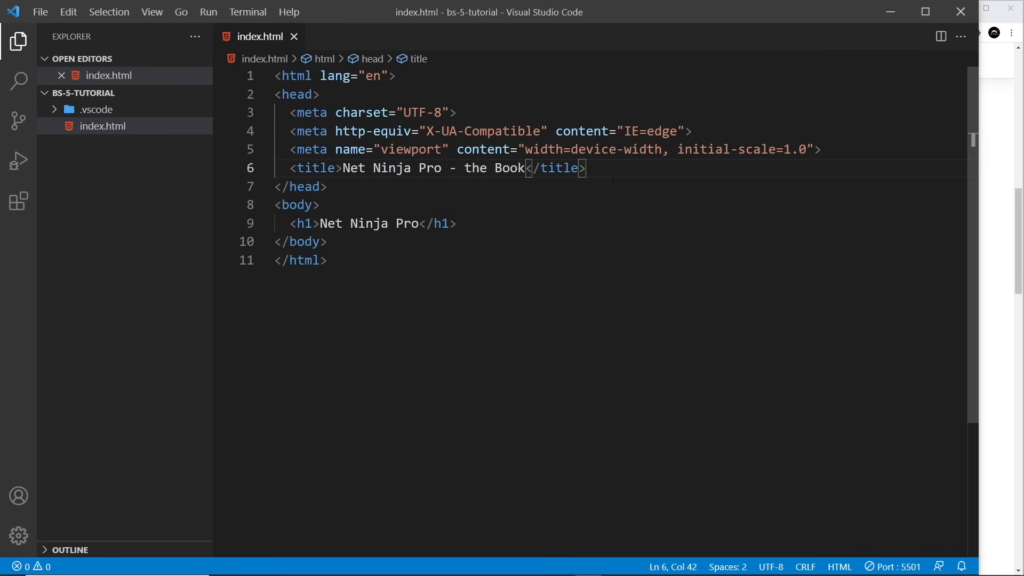
# Paste the CDN stylesheet link above the title and move the bundle script to the end of the body.
pyautogui.click(818, 149)
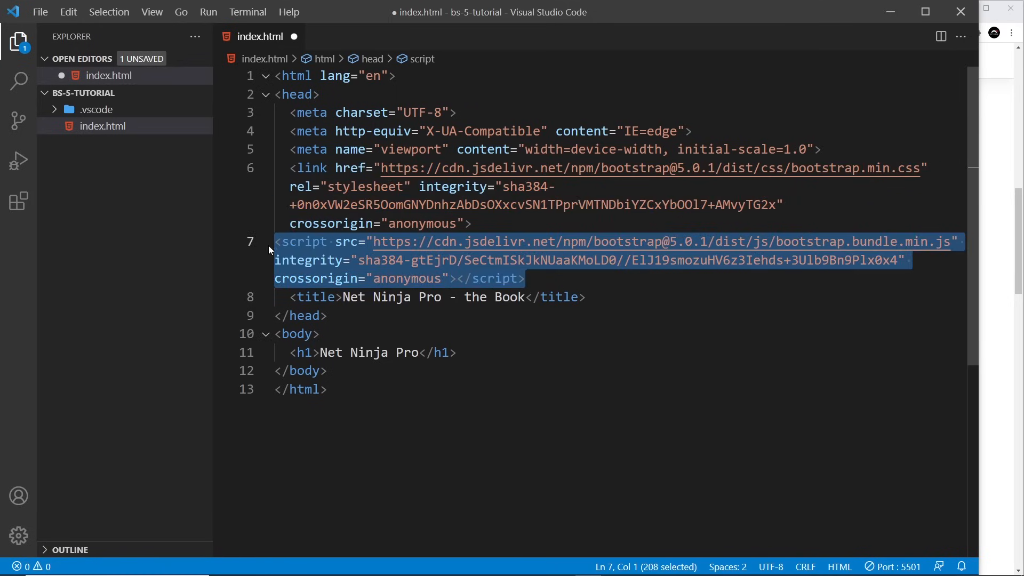
pyautogui.press('Delete')
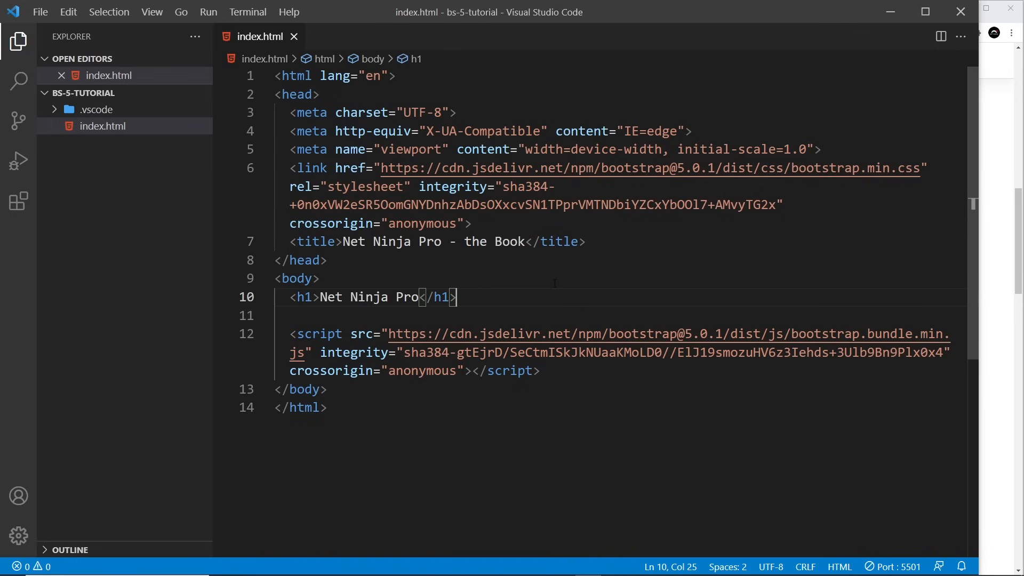
pyautogui.moveTo(318, 334)
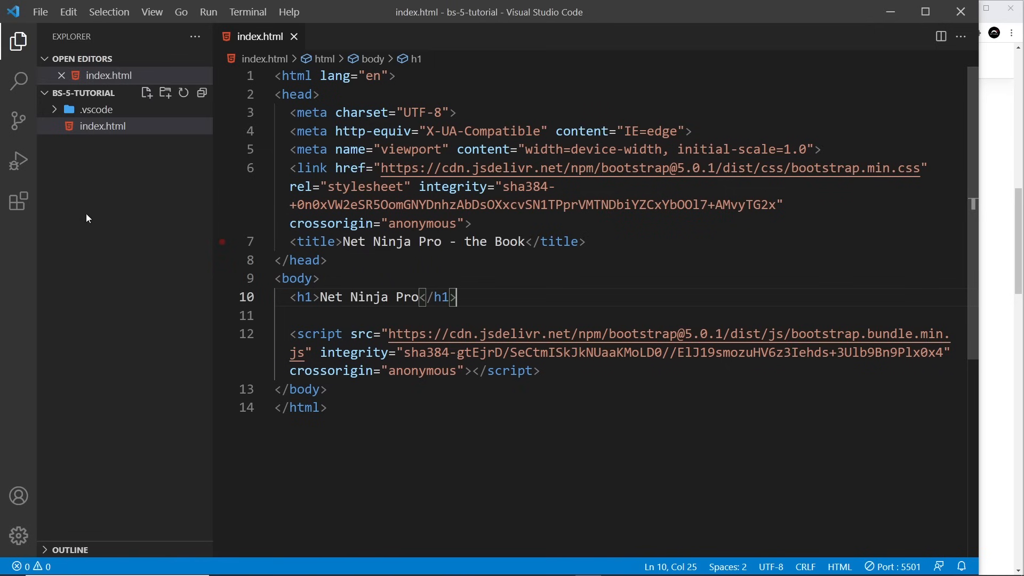
pyautogui.moveTo(19, 202)
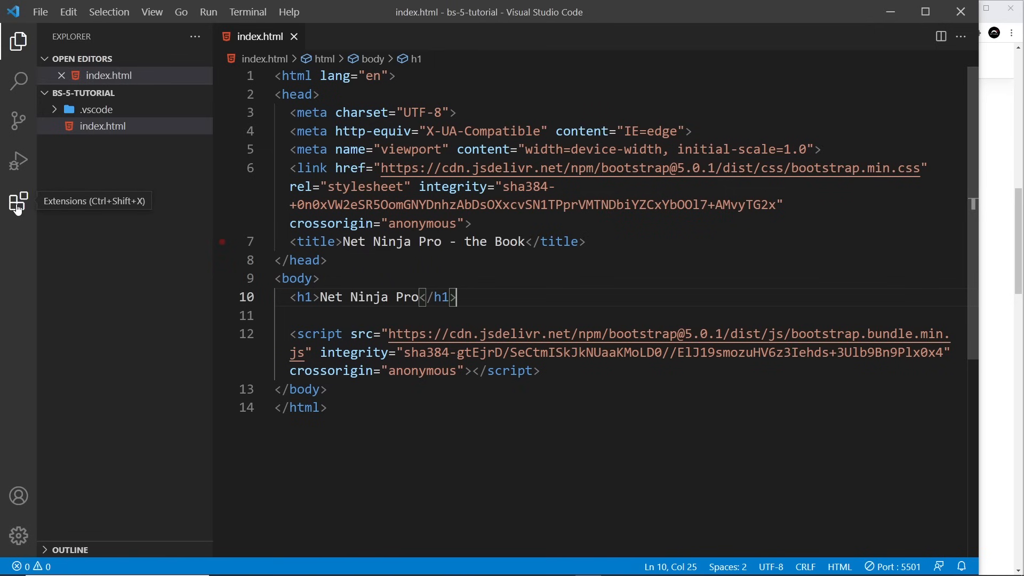
# Check in the Extensions view that the Live Server extension is installed.
pyautogui.click(18, 201)
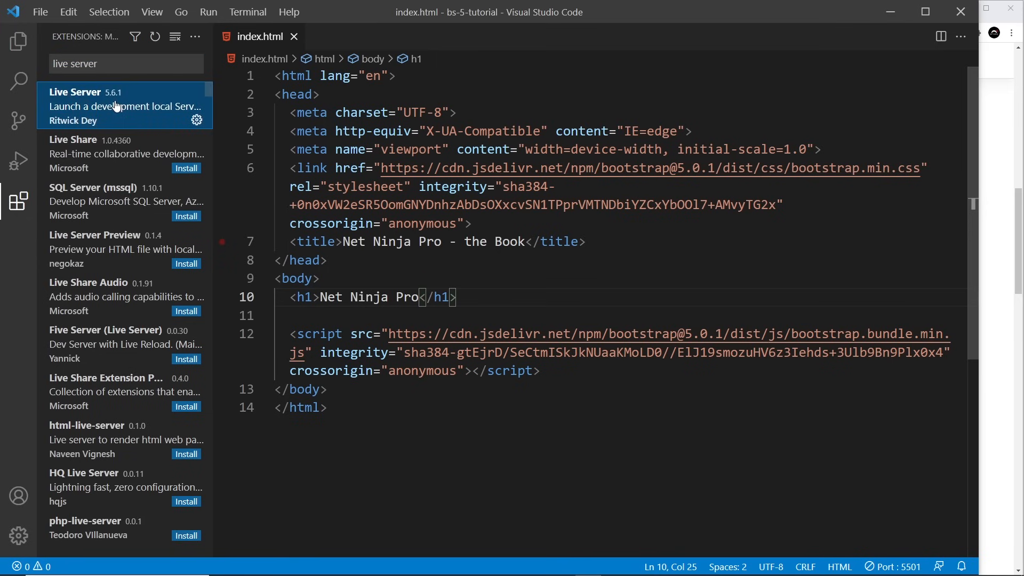
pyautogui.click(98, 106)
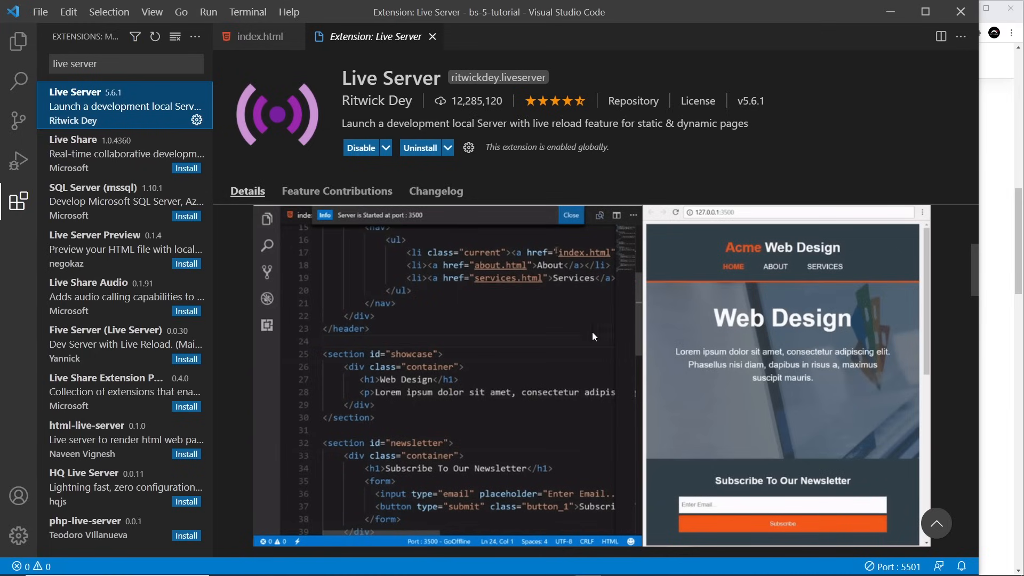
pyautogui.click(568, 214)
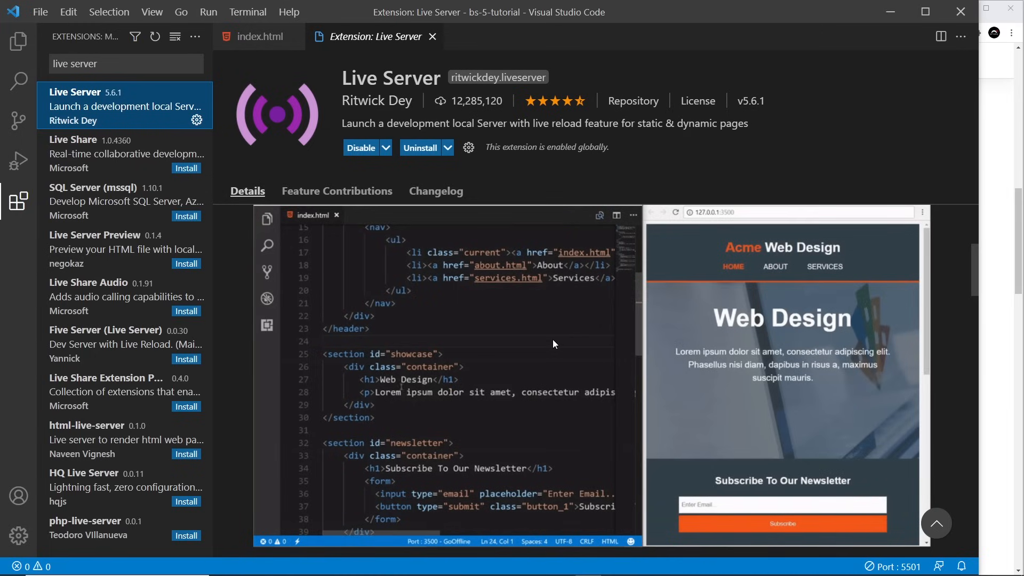
pyautogui.doubleClick(403, 380)
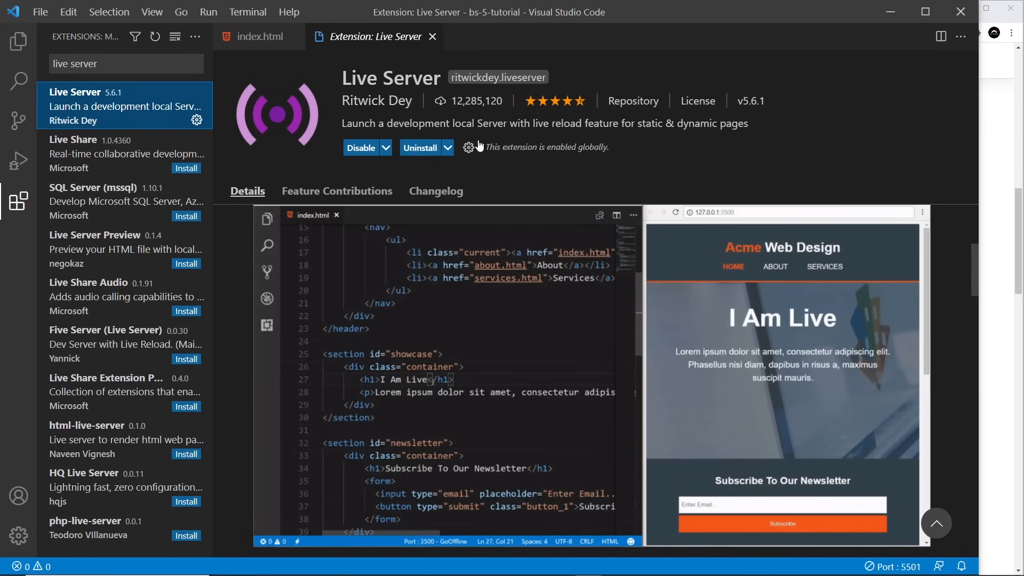
# Return to the Explorer and serve index.html with Open with Live Server.
pyautogui.click(19, 42)
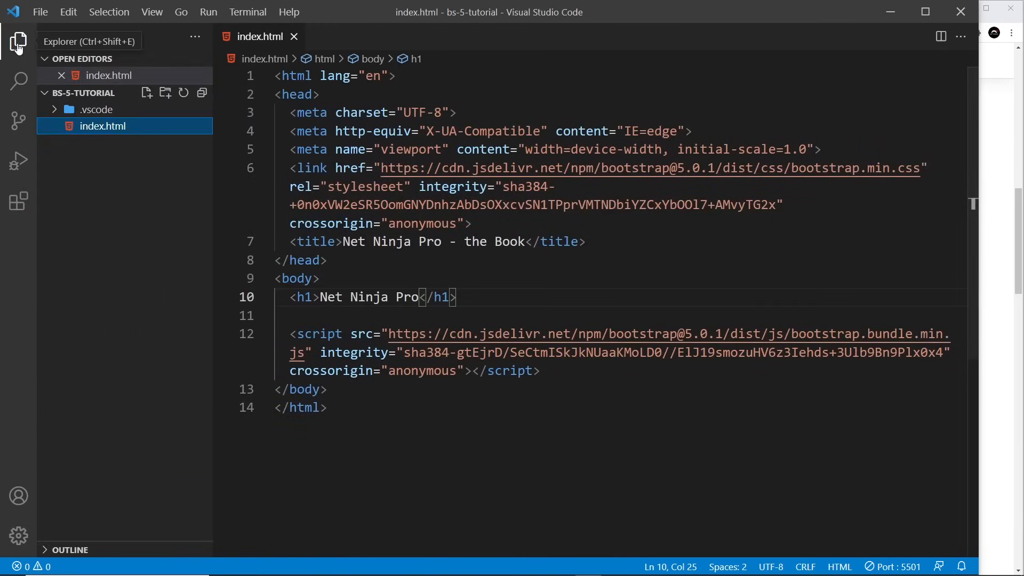
pyautogui.rightClick(297, 278)
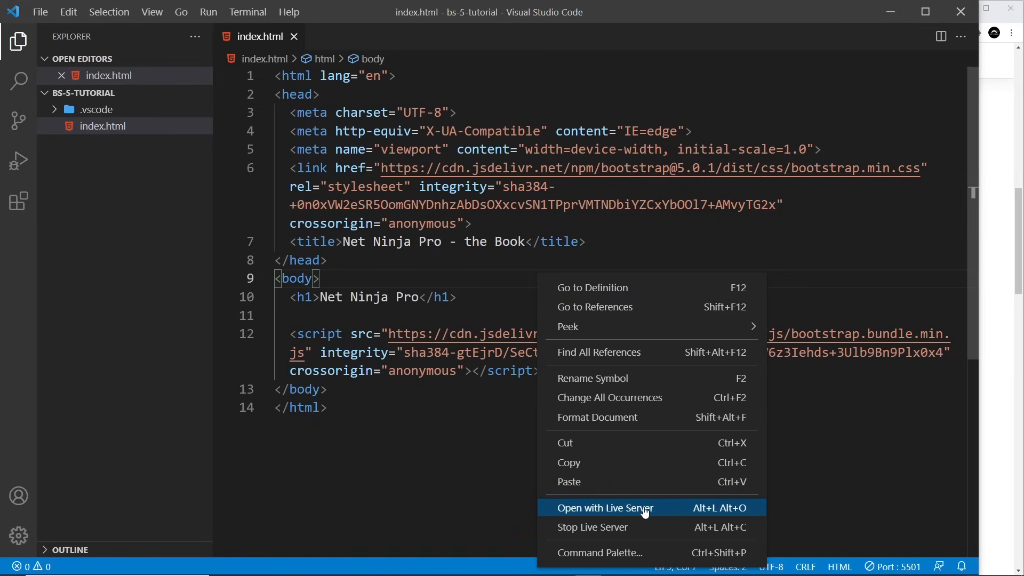
pyautogui.click(604, 507)
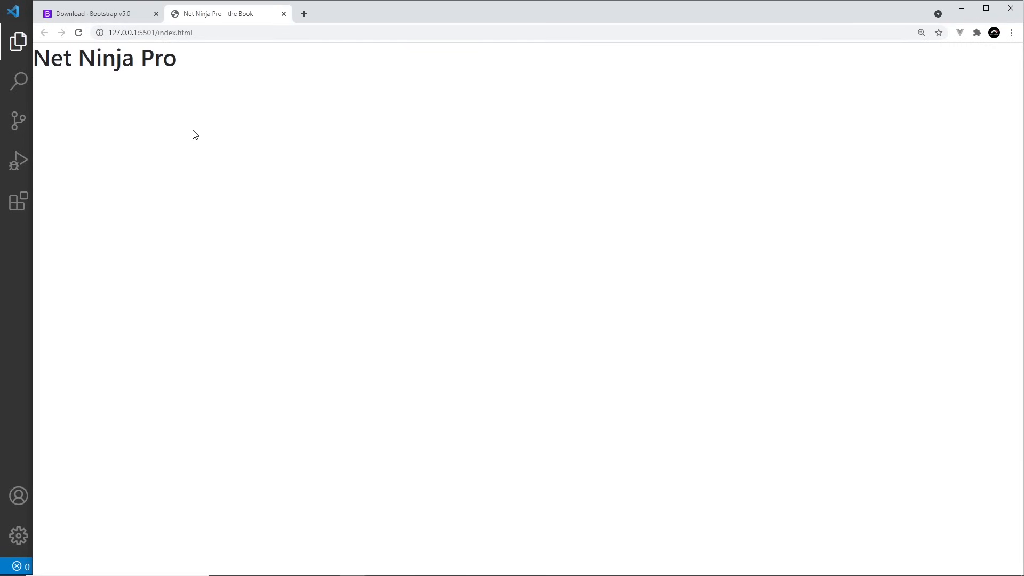
# View the Live Server preview of the Net Ninja Pro heading in Chrome.
pyautogui.moveTo(96, 58); pyautogui.dragTo(184, 58)
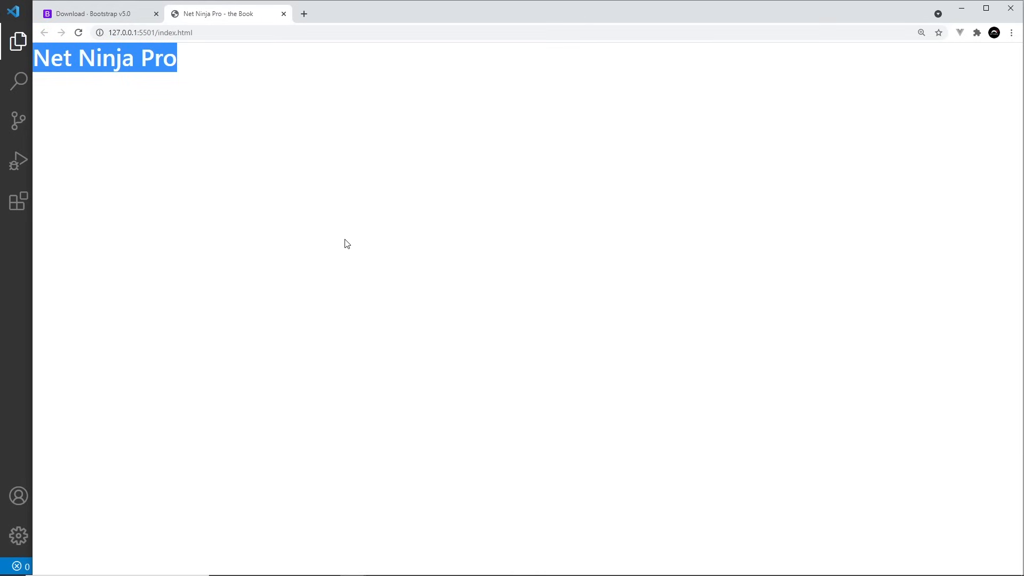
pyautogui.moveTo(271, 168)
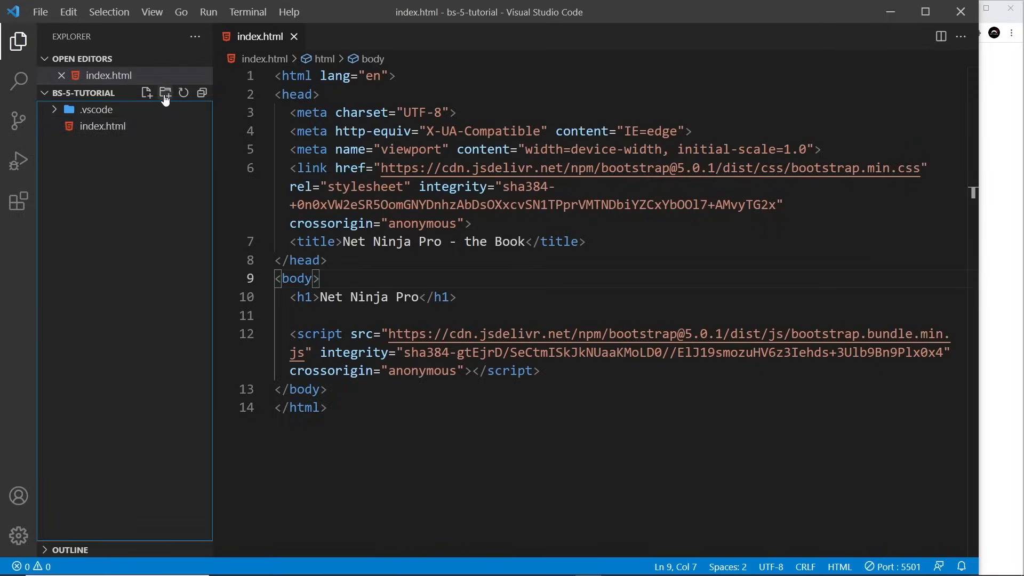
# Create an 'assets' folder in the project and drop the course files into it.
pyautogui.write('asse')
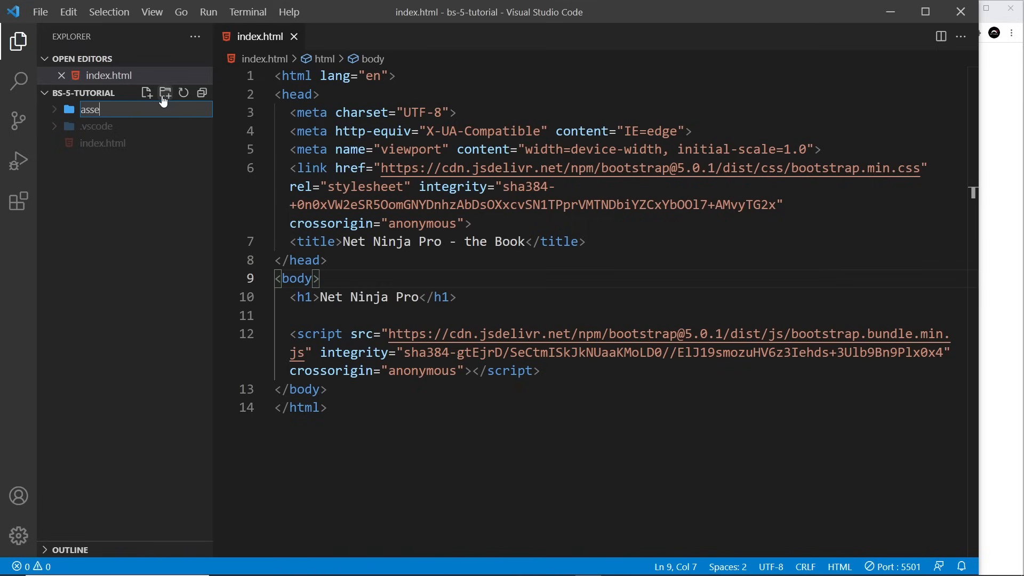
pyautogui.press('Enter')
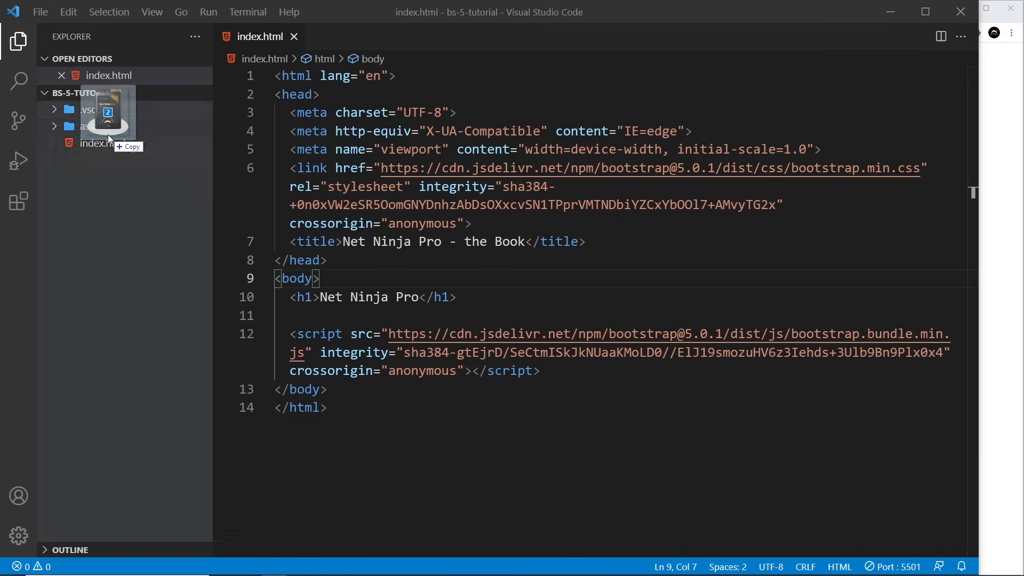
pyautogui.click(93, 125)
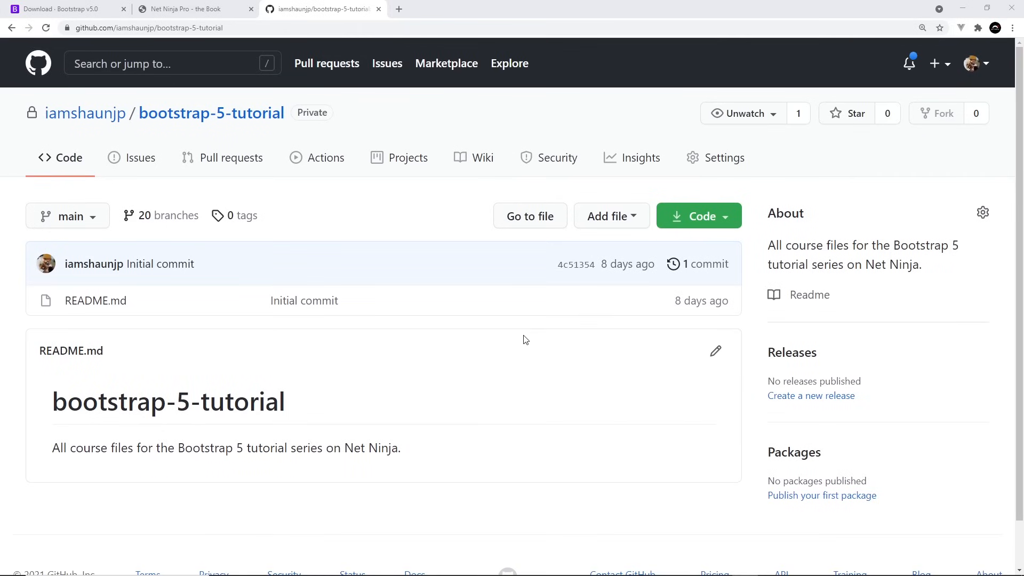
pyautogui.moveTo(212, 112)
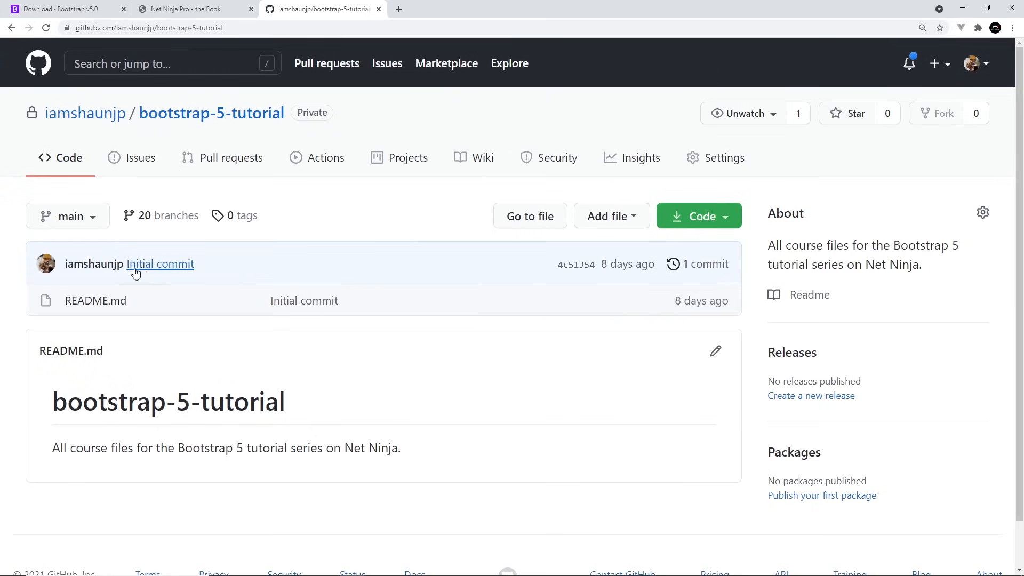
# Switch the bootstrap-5-tutorial repository to the lesson-10 branch.
pyautogui.click(67, 216)
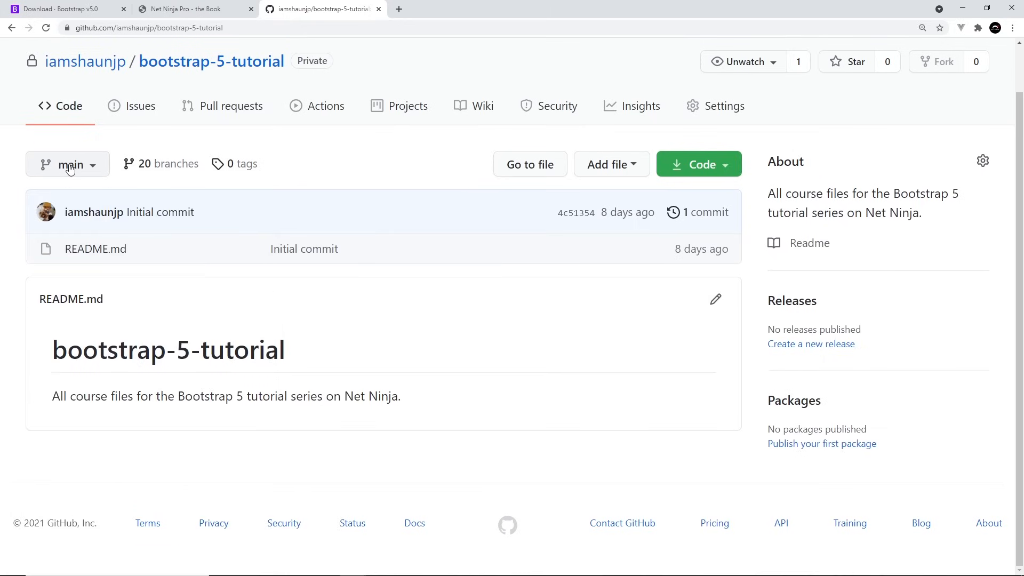
pyautogui.moveTo(97, 167)
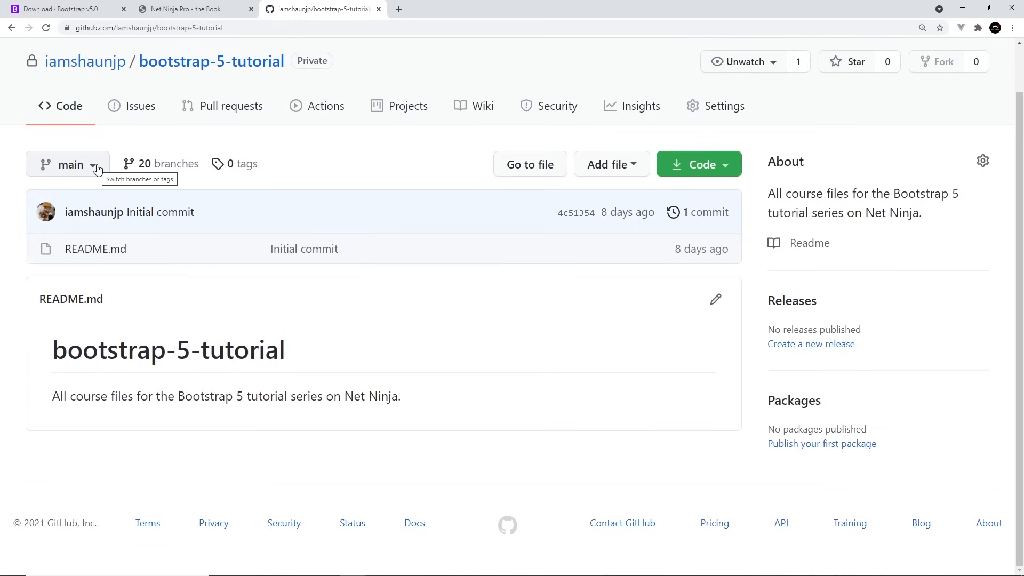
pyautogui.click(68, 164)
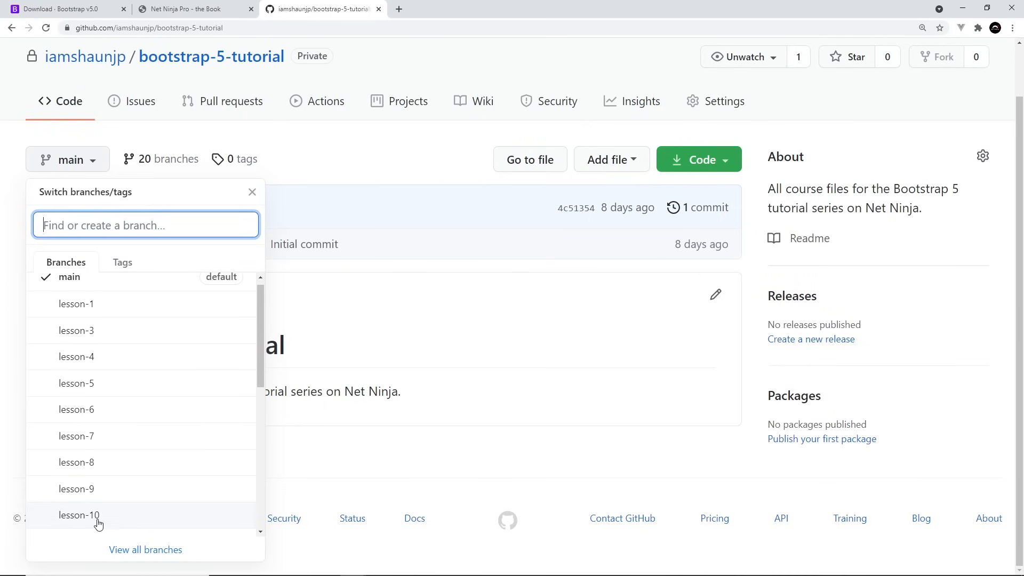
pyautogui.click(77, 514)
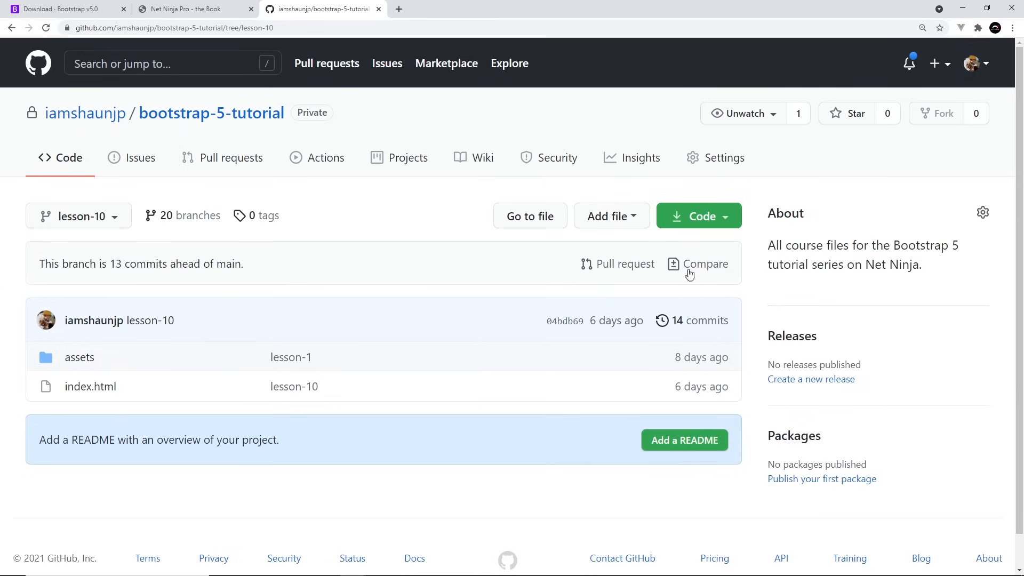
# Check the Code clone and download options, then reopen the branch list to pick lesson-1.
pyautogui.click(697, 215)
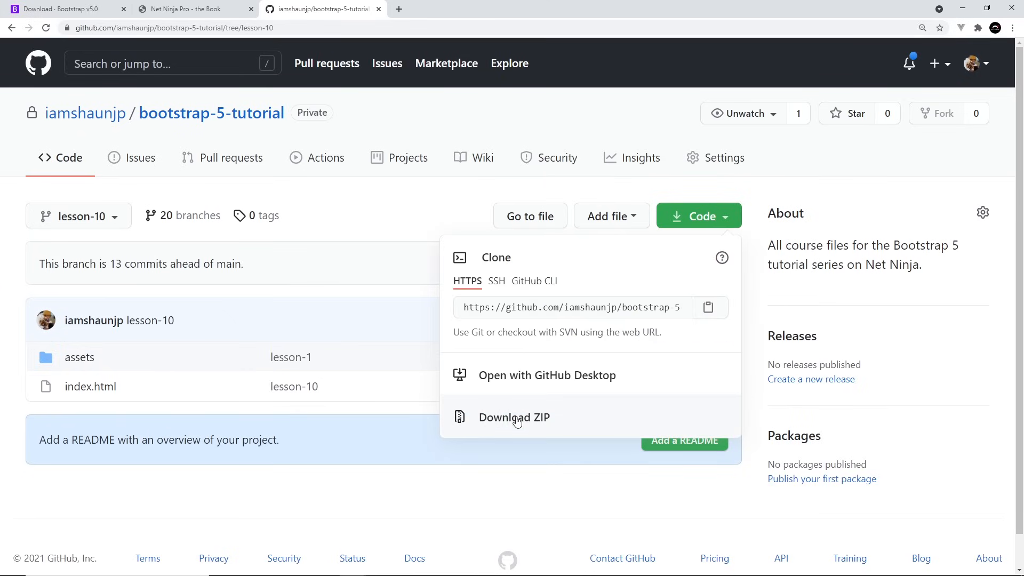
pyautogui.moveTo(502, 374)
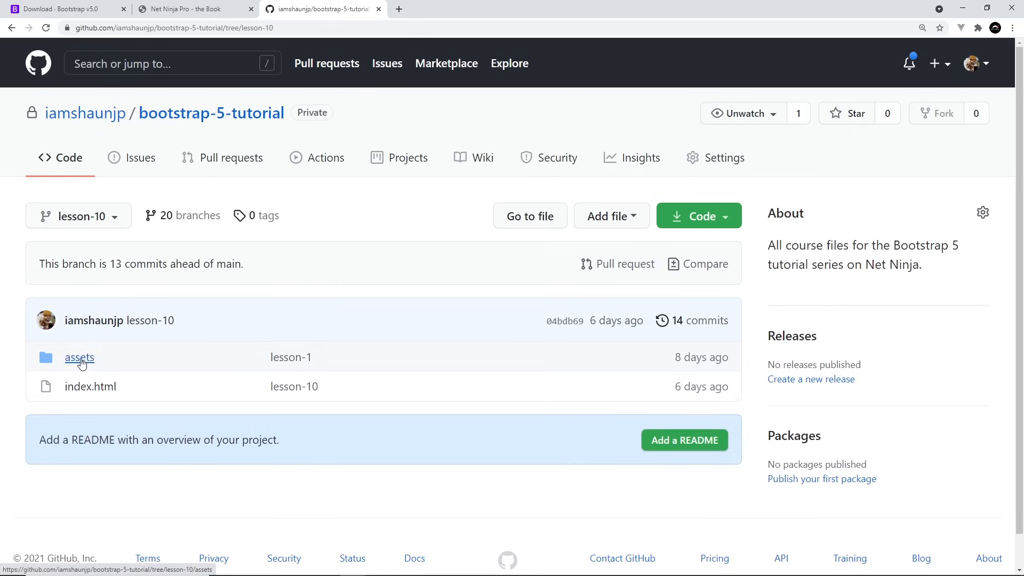
pyautogui.moveTo(115, 226)
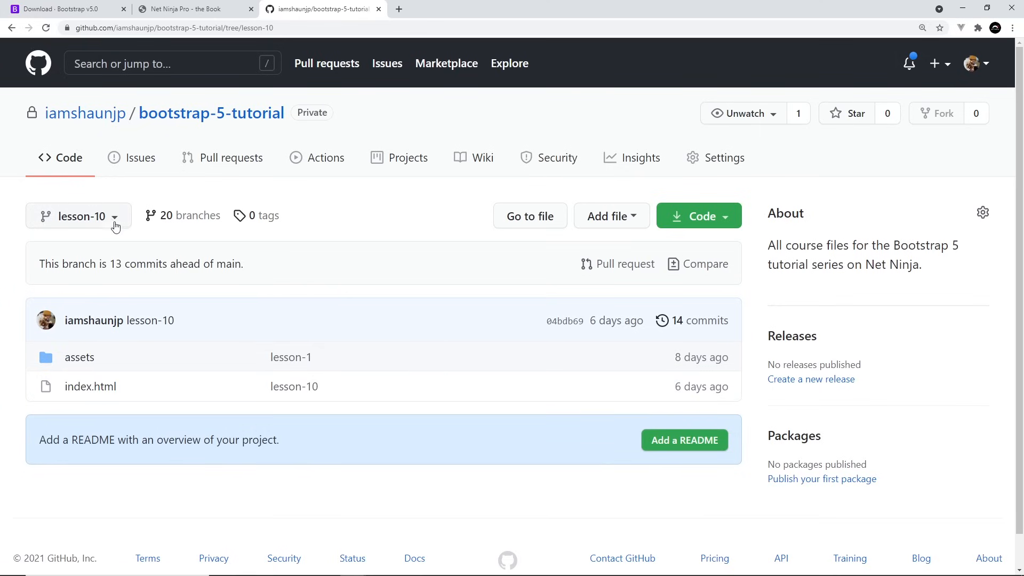
pyautogui.click(76, 215)
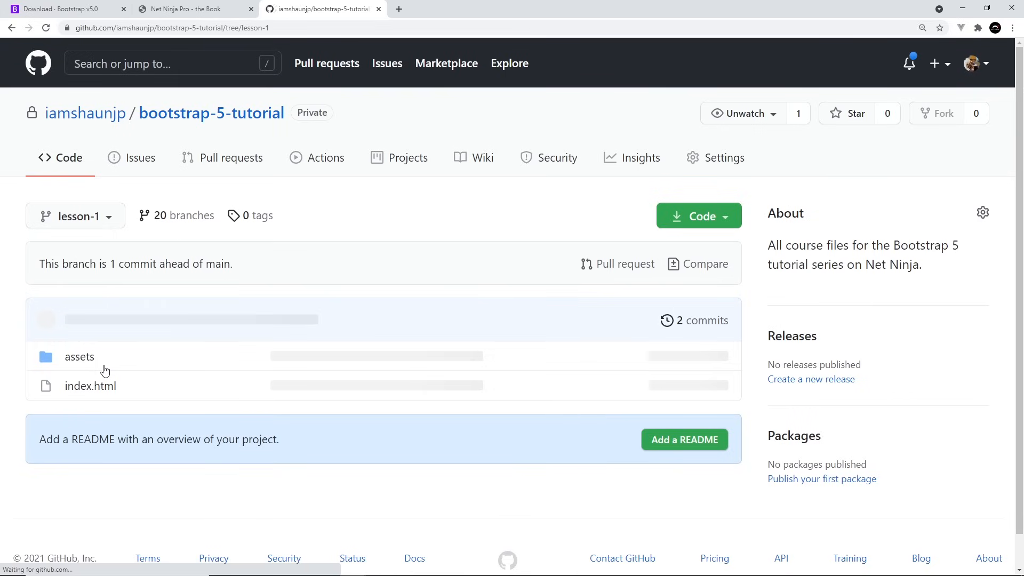
# Switch the repo to the lesson-1 branch and reveal its clone and Download ZIP options.
pyautogui.click(79, 356)
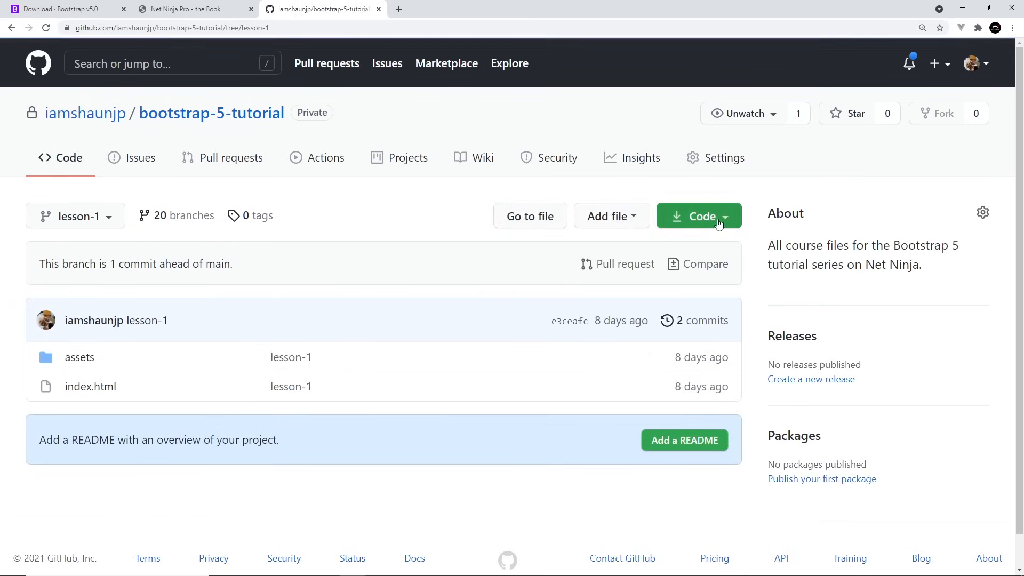
pyautogui.click(698, 216)
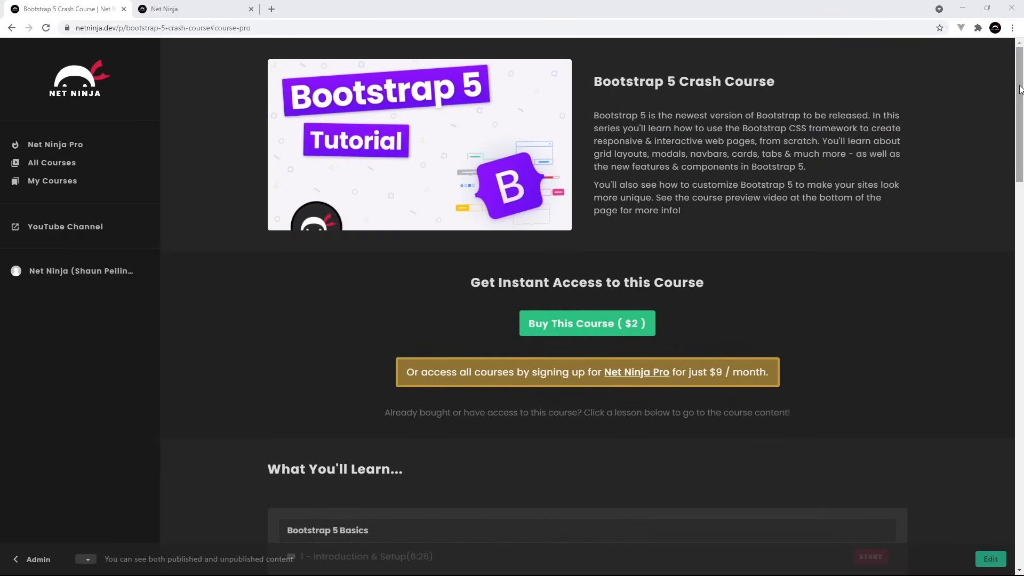
# Skim the Bootstrap 5 course lesson list, then jump to the Net Ninja Pro membership plans.
pyautogui.scroll(-3)
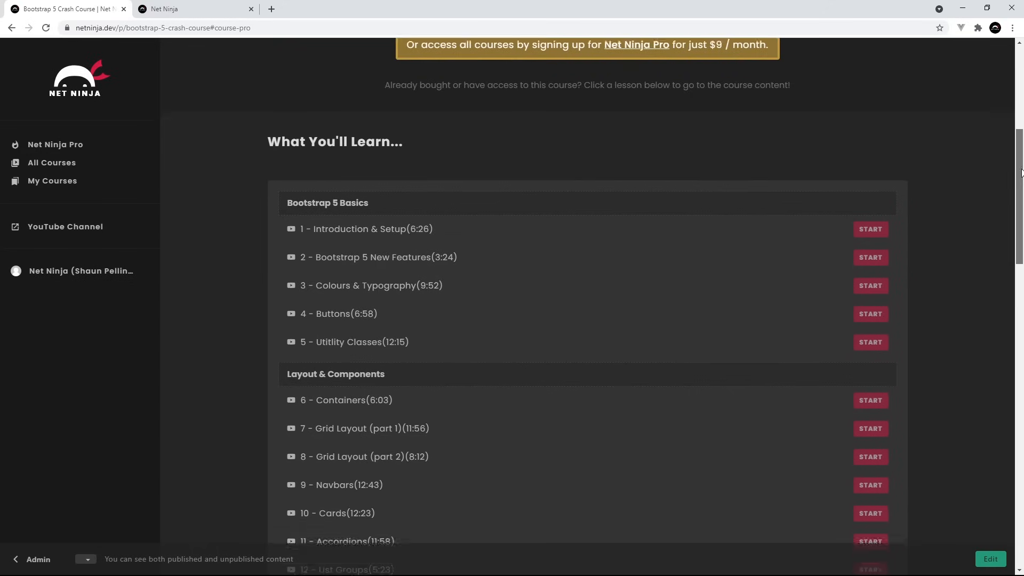
pyautogui.scroll(-3)
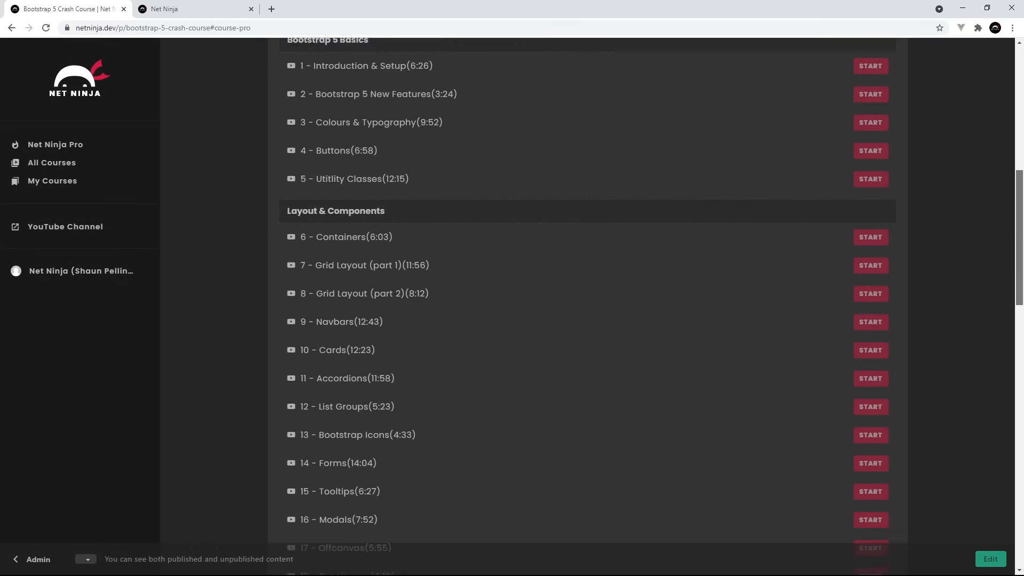
pyautogui.scroll(3)
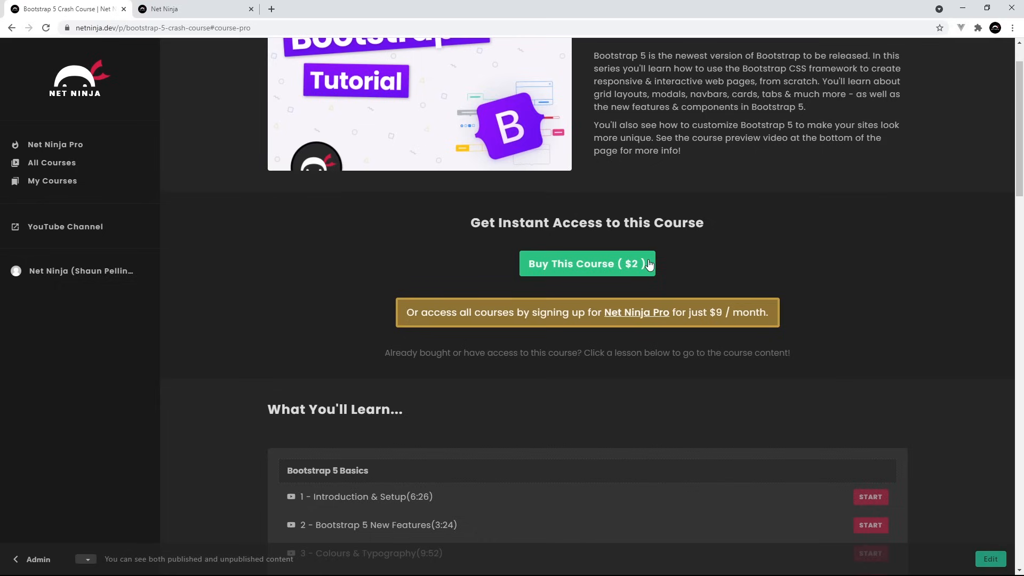
pyautogui.click(636, 312)
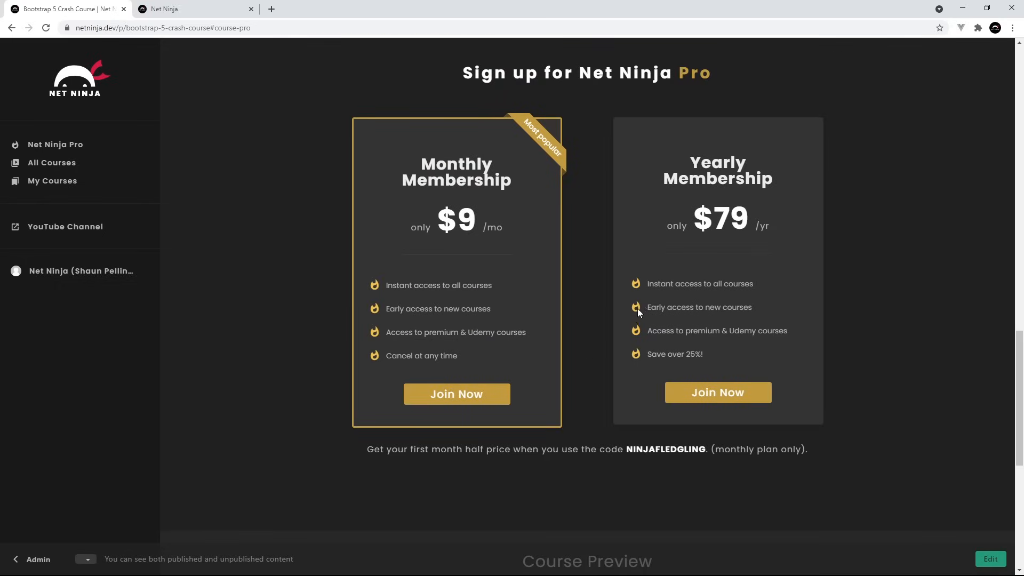
# Browse down through the All Courses library.
pyautogui.click(51, 162)
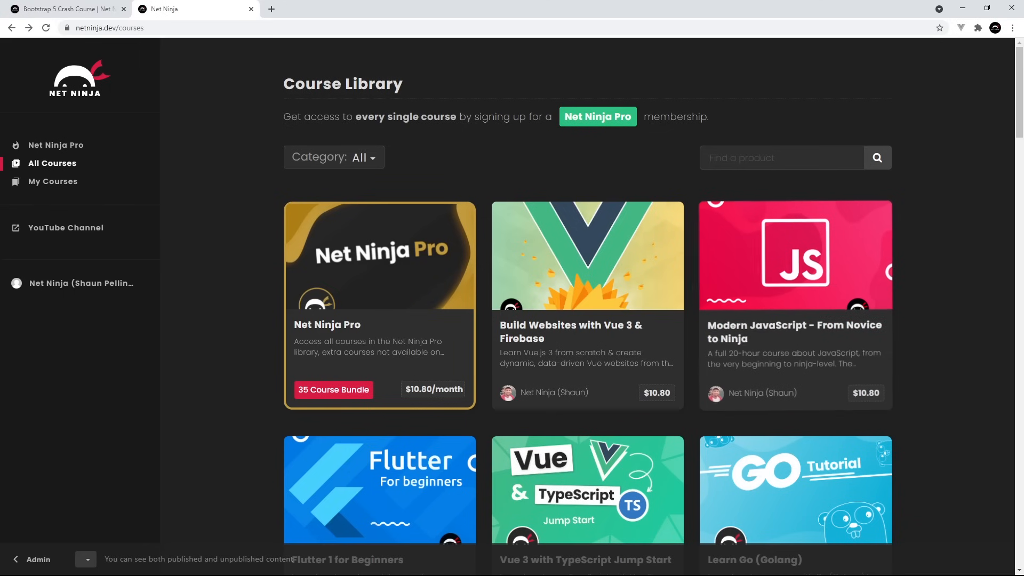
pyautogui.scroll(-3)
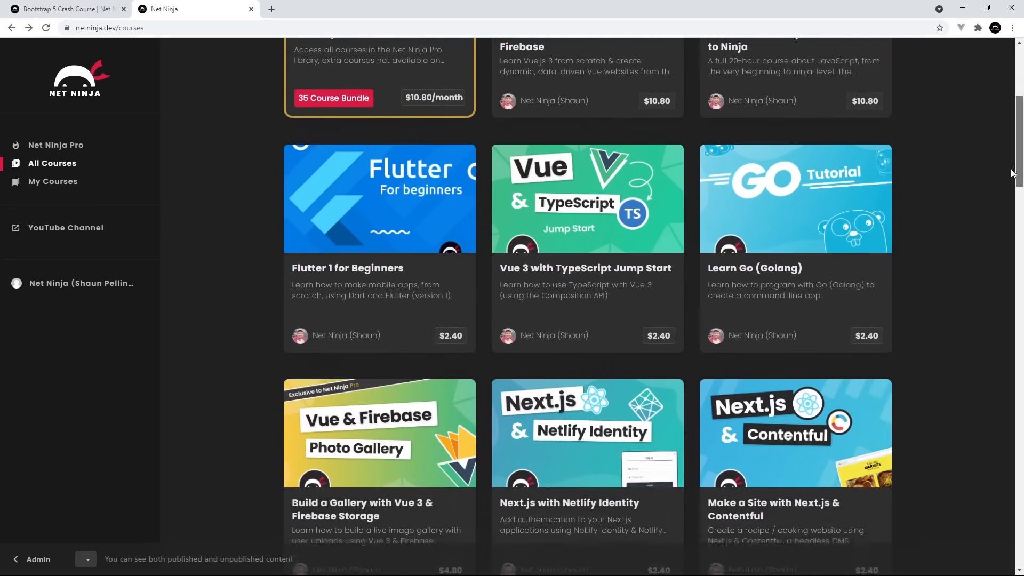
pyautogui.scroll(-3)
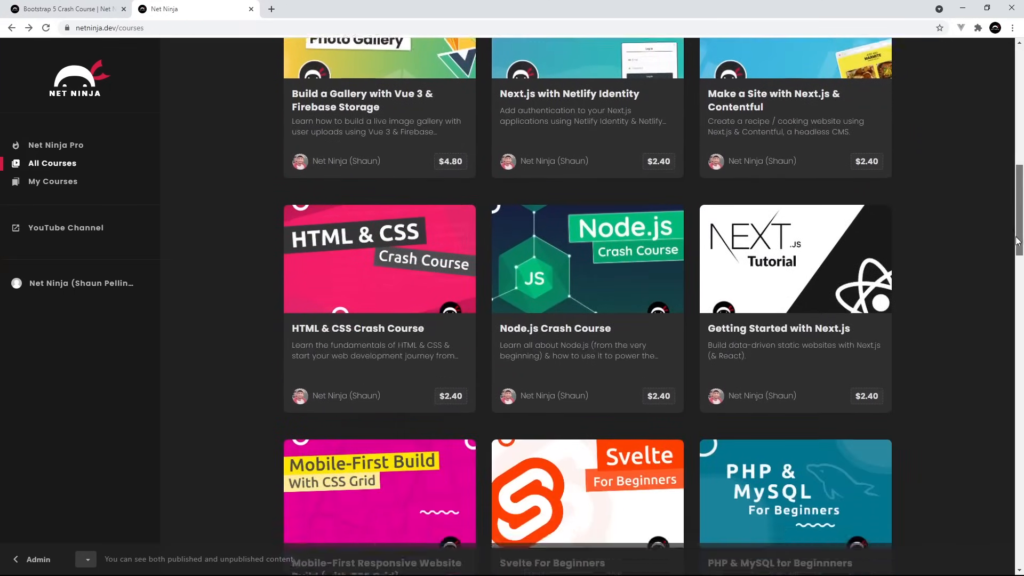
pyautogui.scroll(-3)
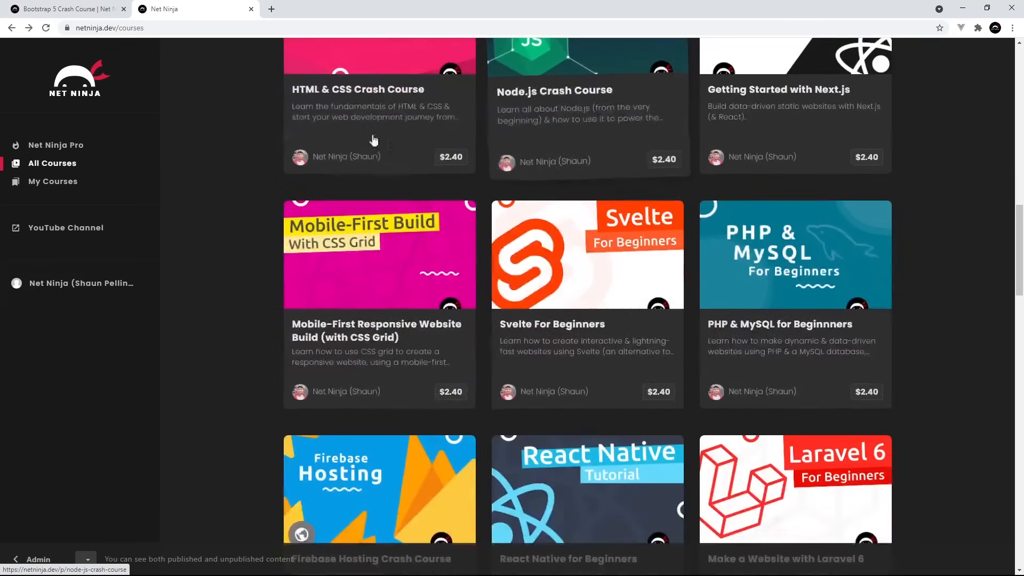